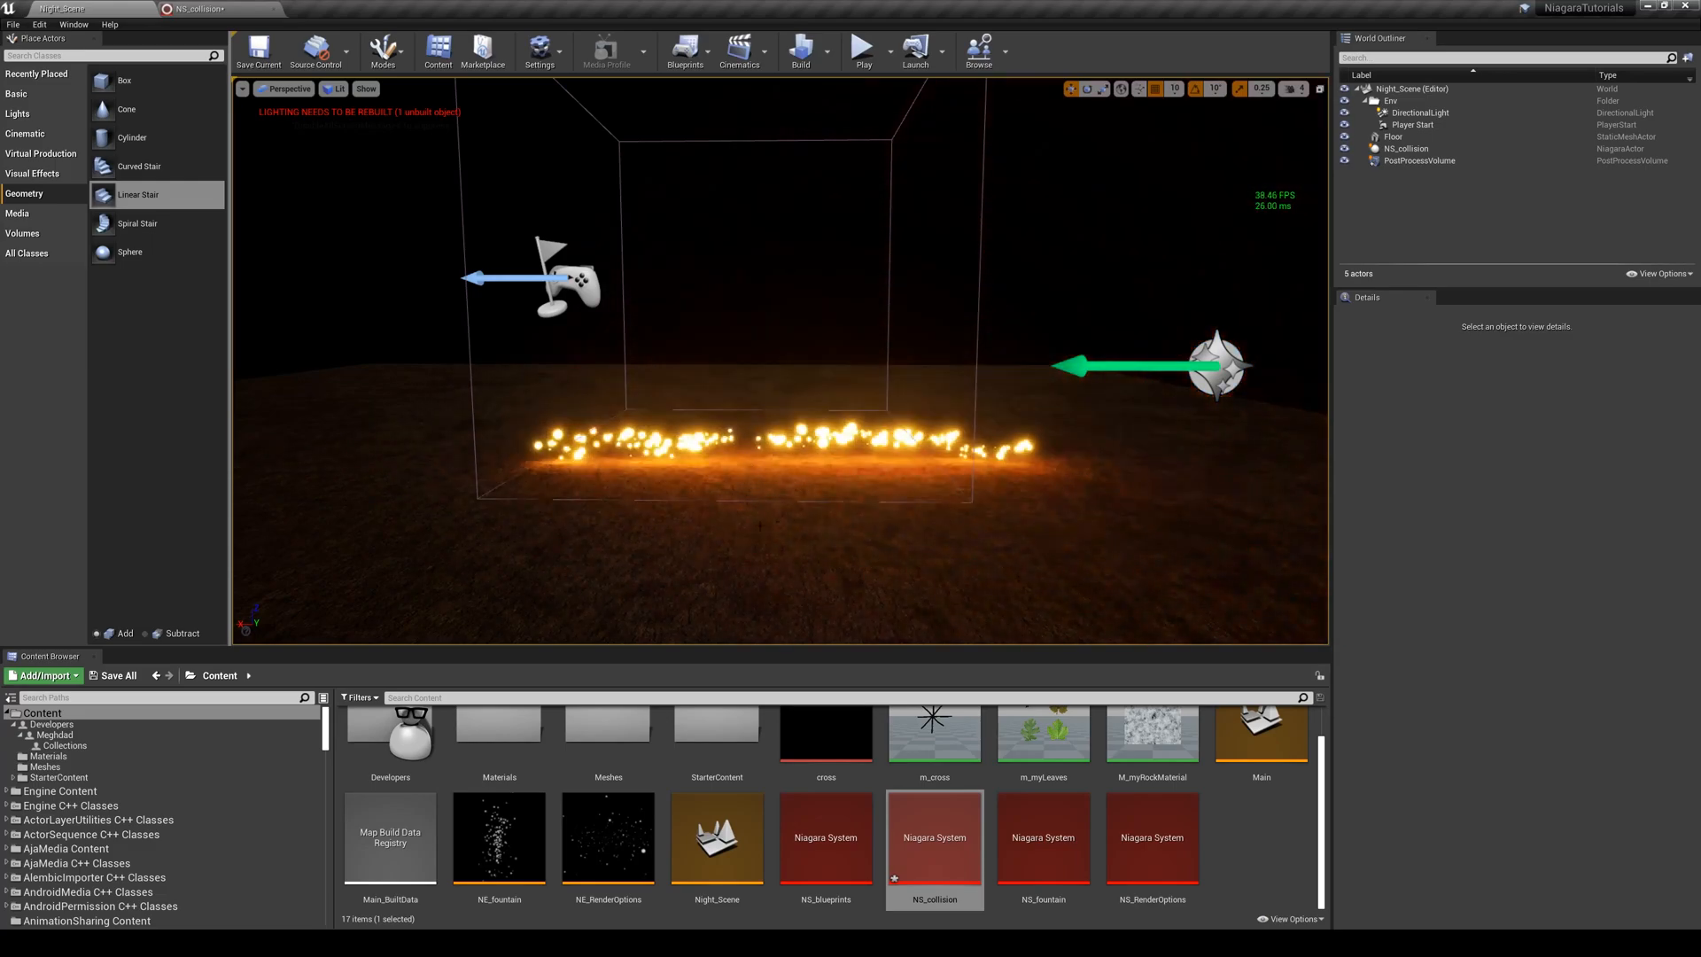
Open the NS_collision Niagara system from the Content Browser
double_click(933, 835)
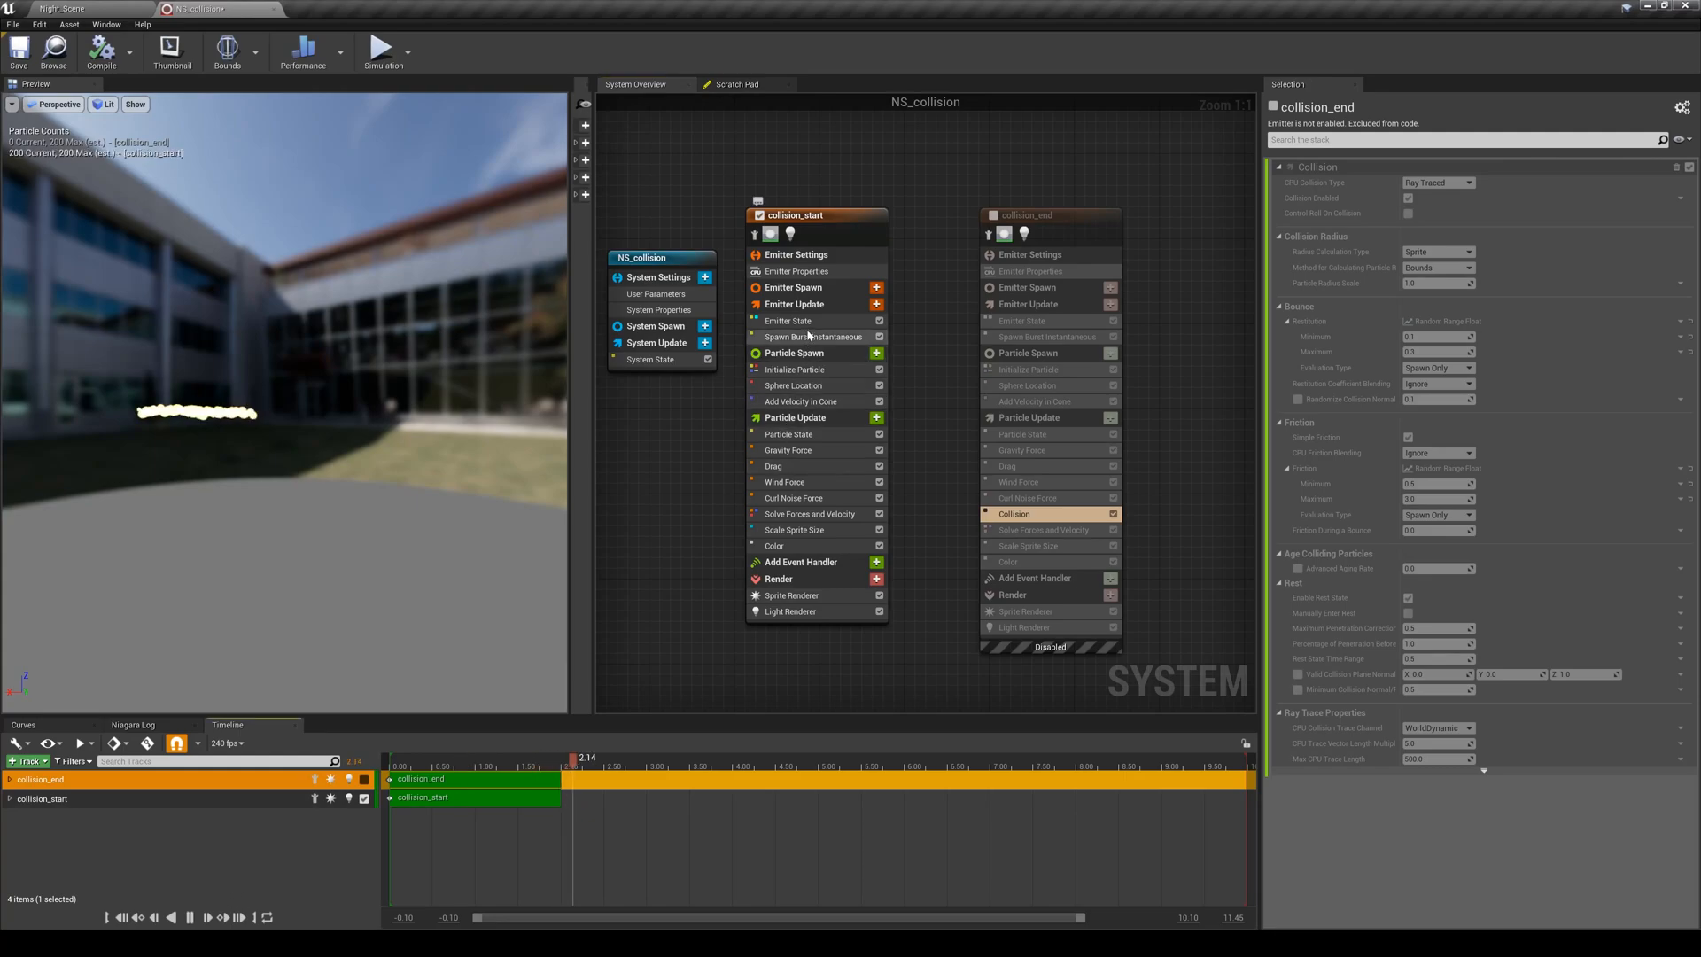
Inspect collision_start's Spawn Burst, Emitter State, Initialize Particle and Sphere Location settings
left_click(814, 337)
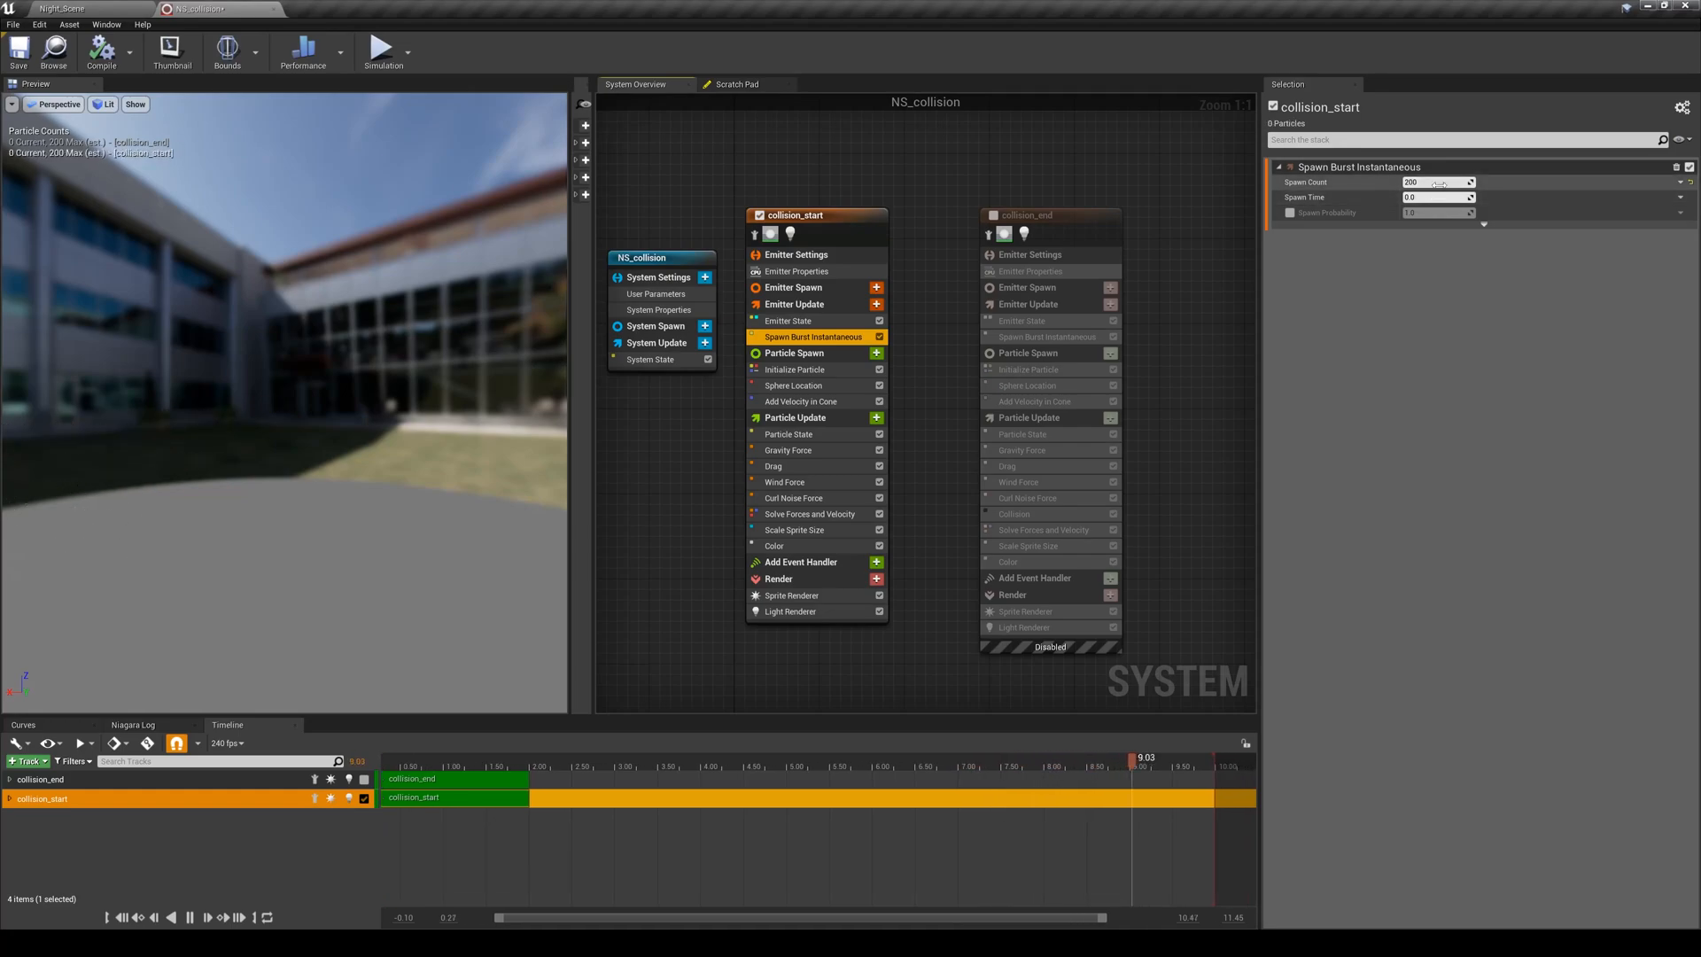
left_click(789, 320)
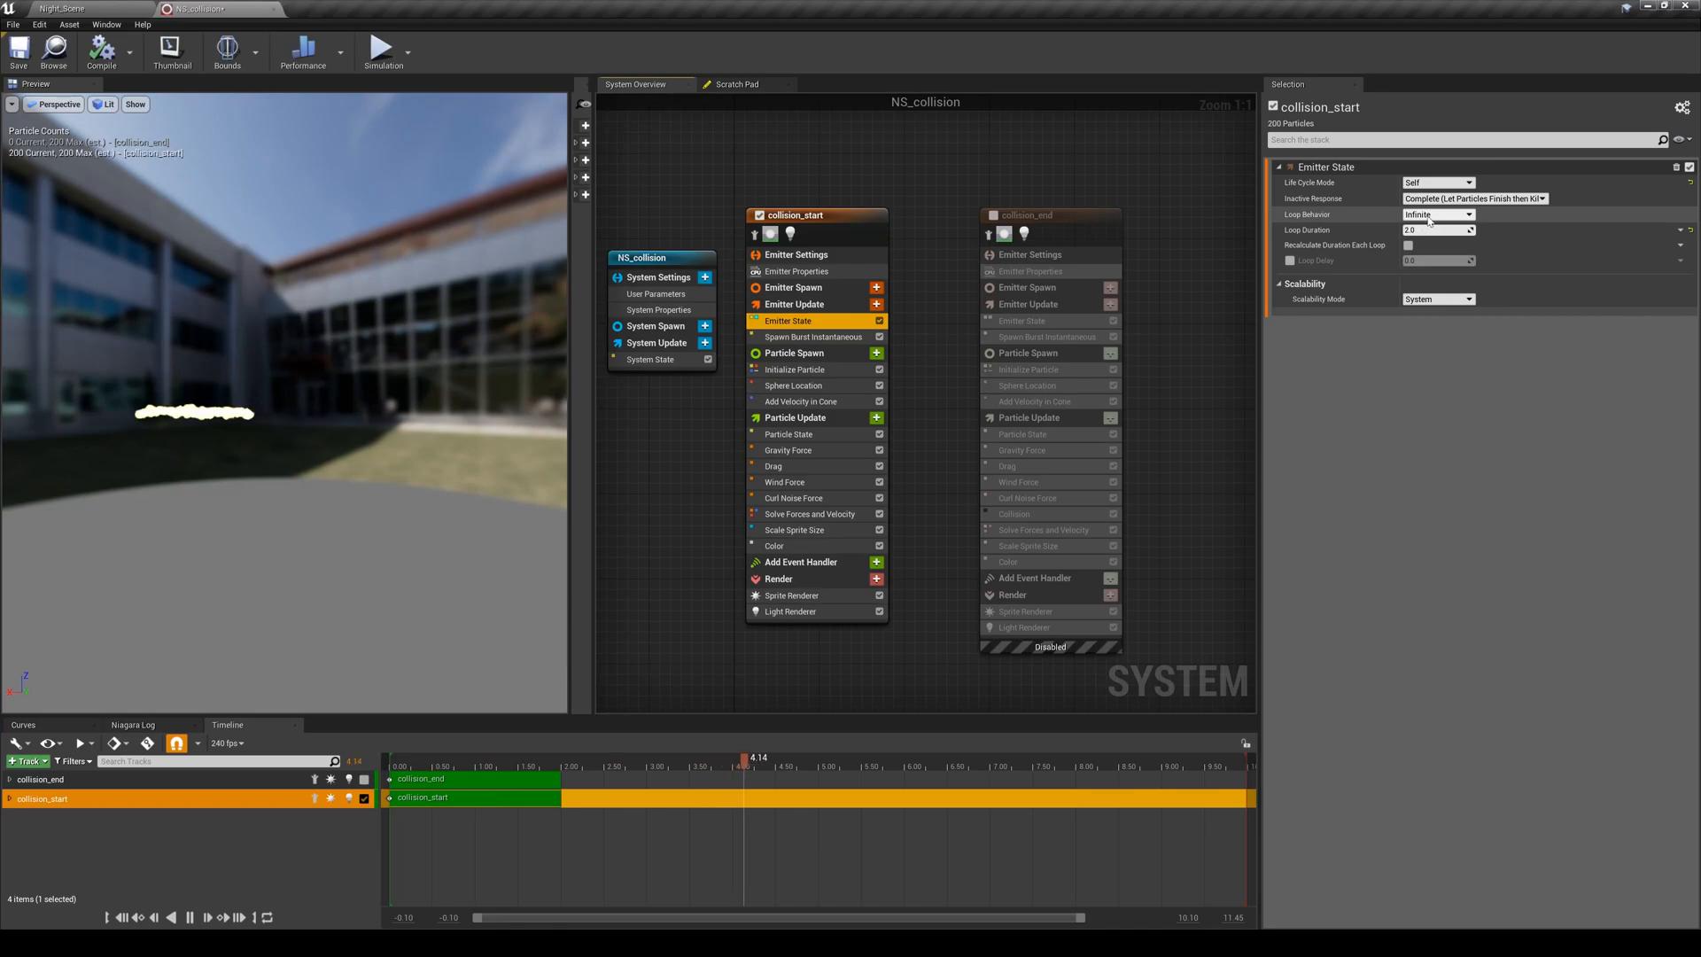
left_click(796, 368)
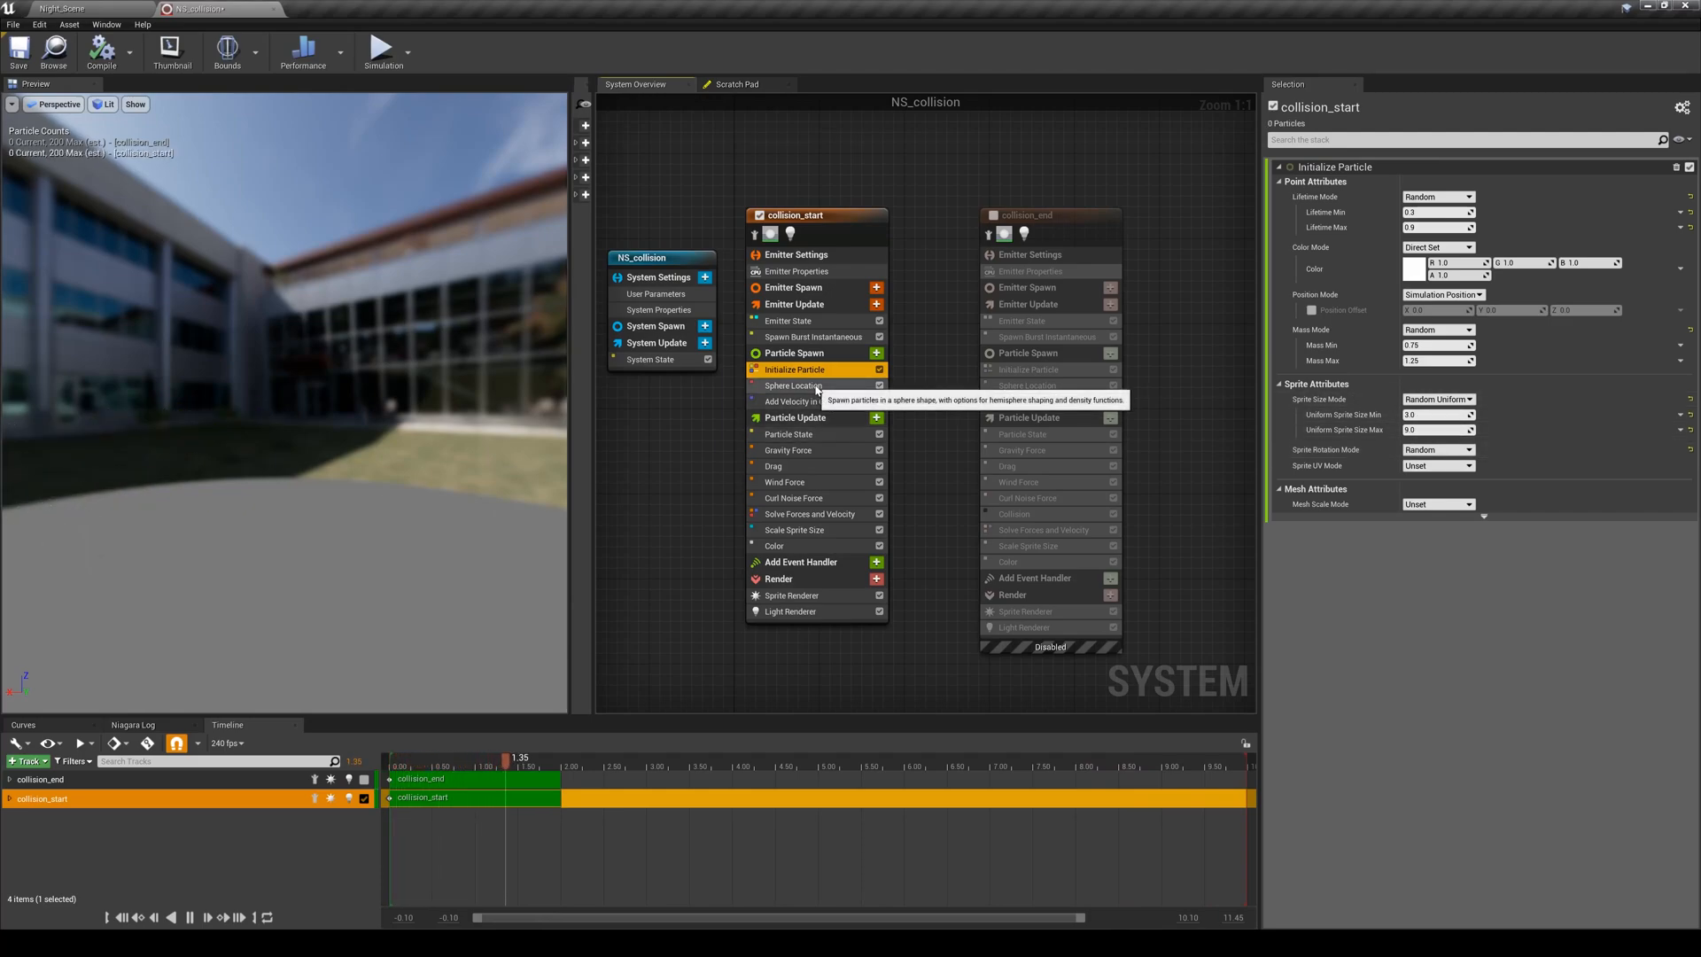
left_click(796, 385)
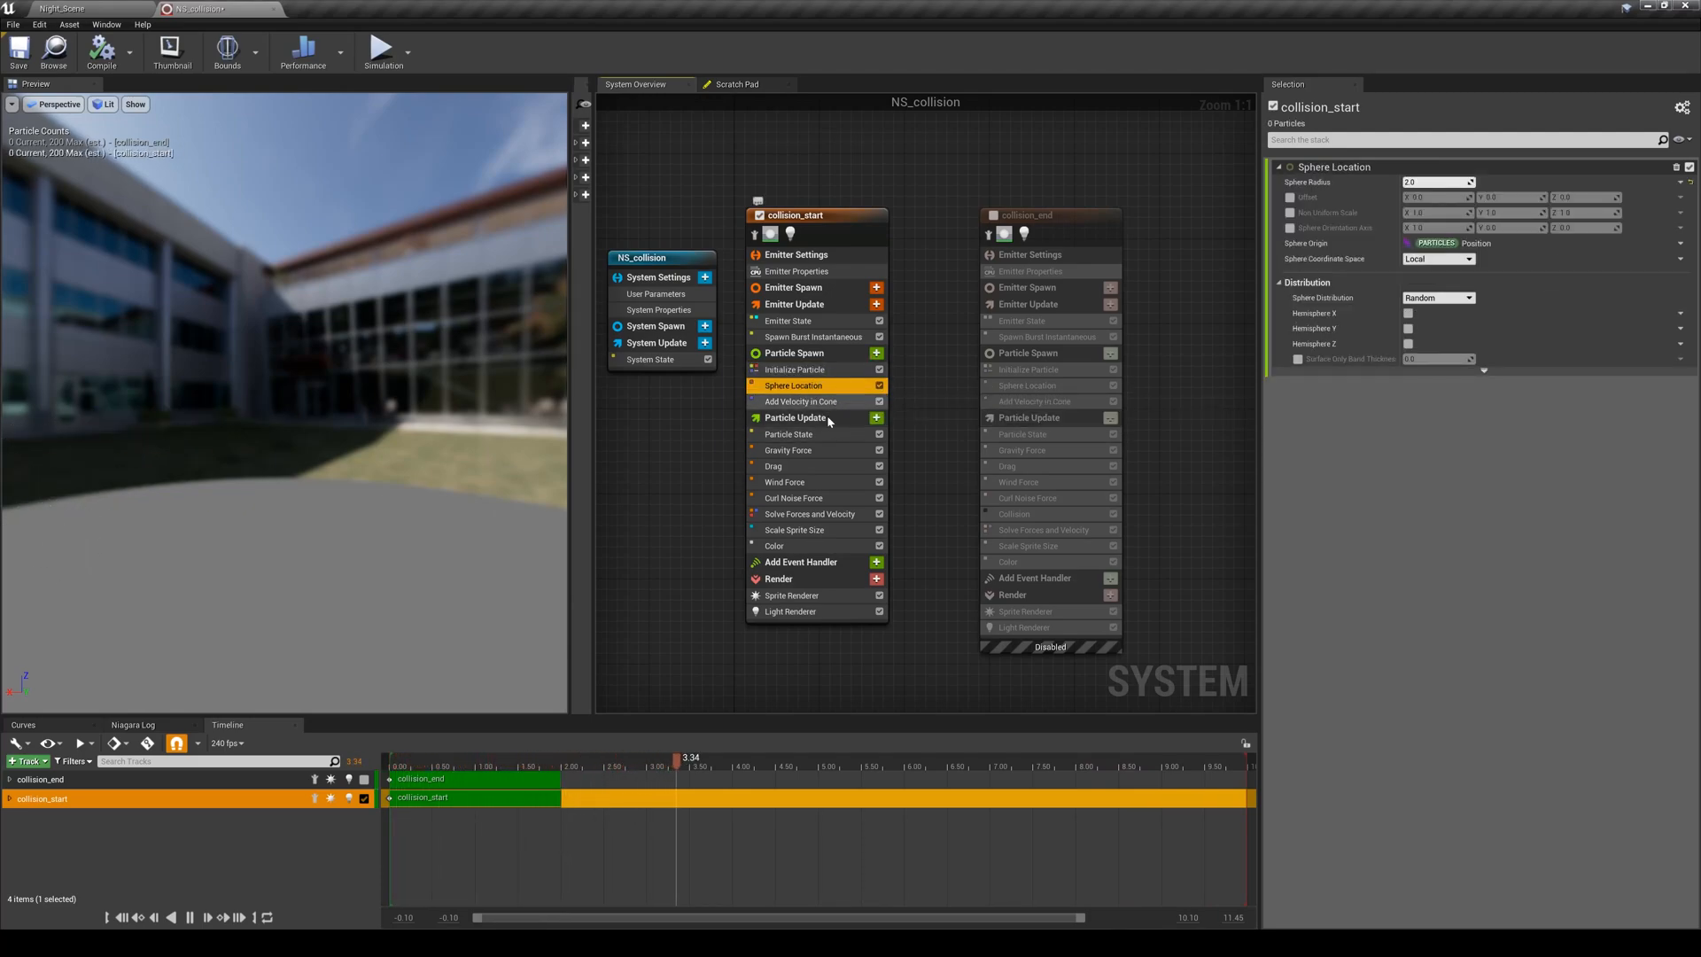
Review the Gravity, Drag, Curl Noise, Size, Color and Sprite Renderer modules
left_click(789, 450)
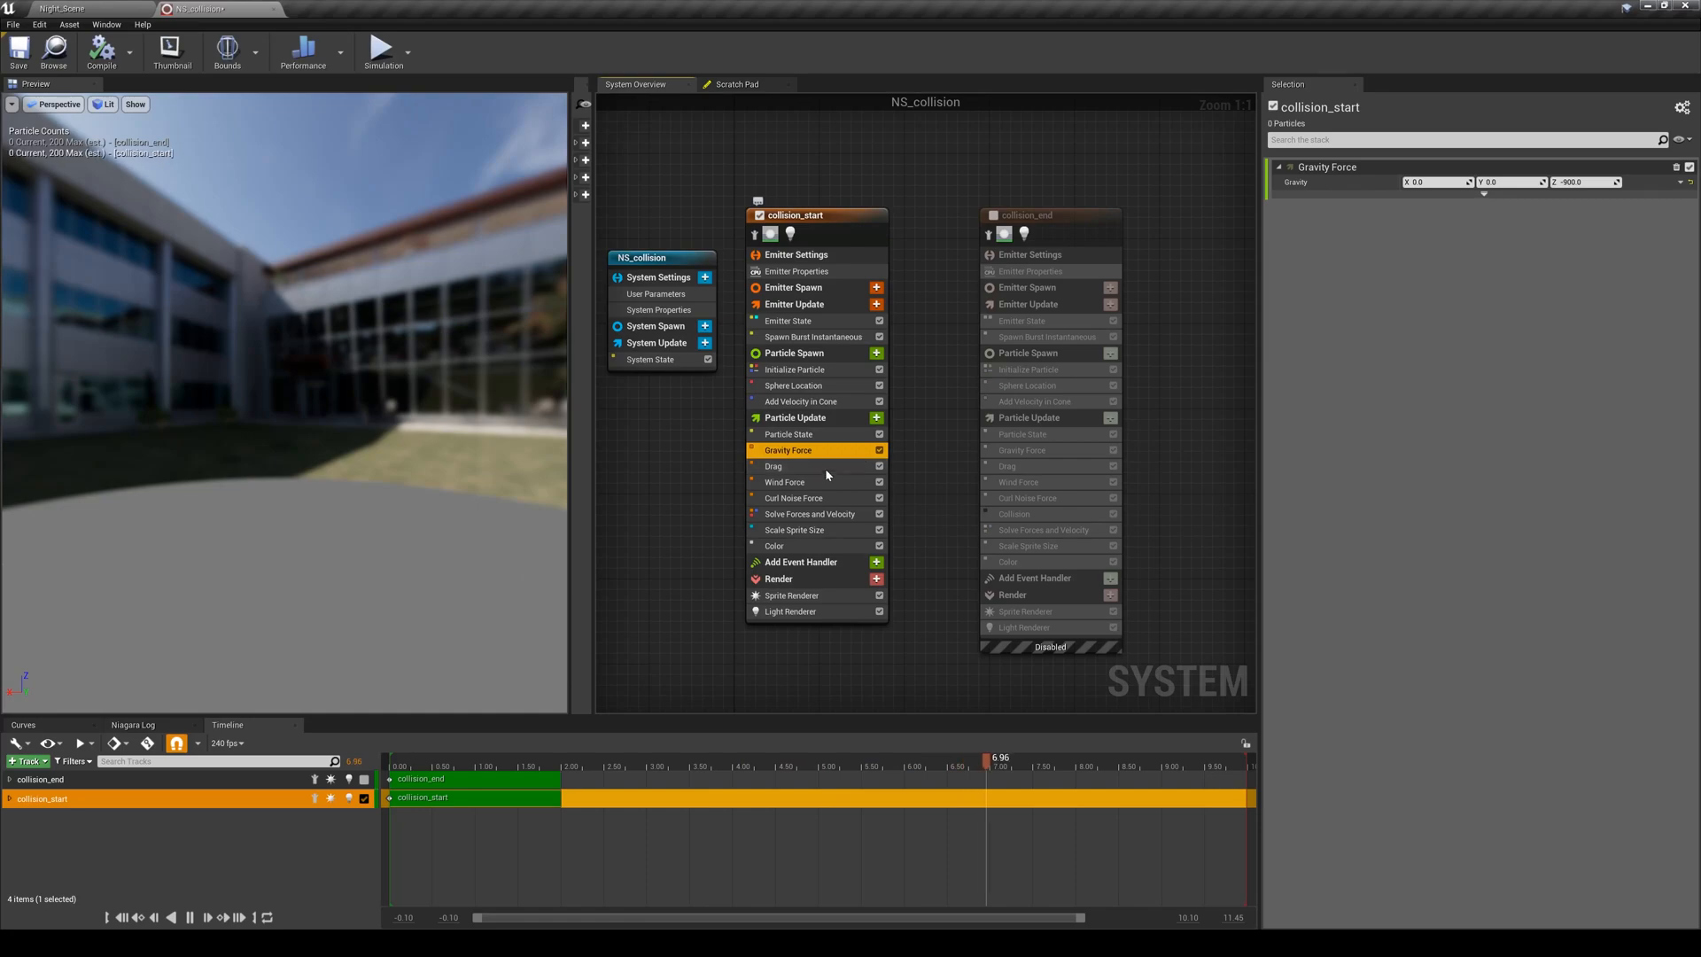
left_click(774, 465)
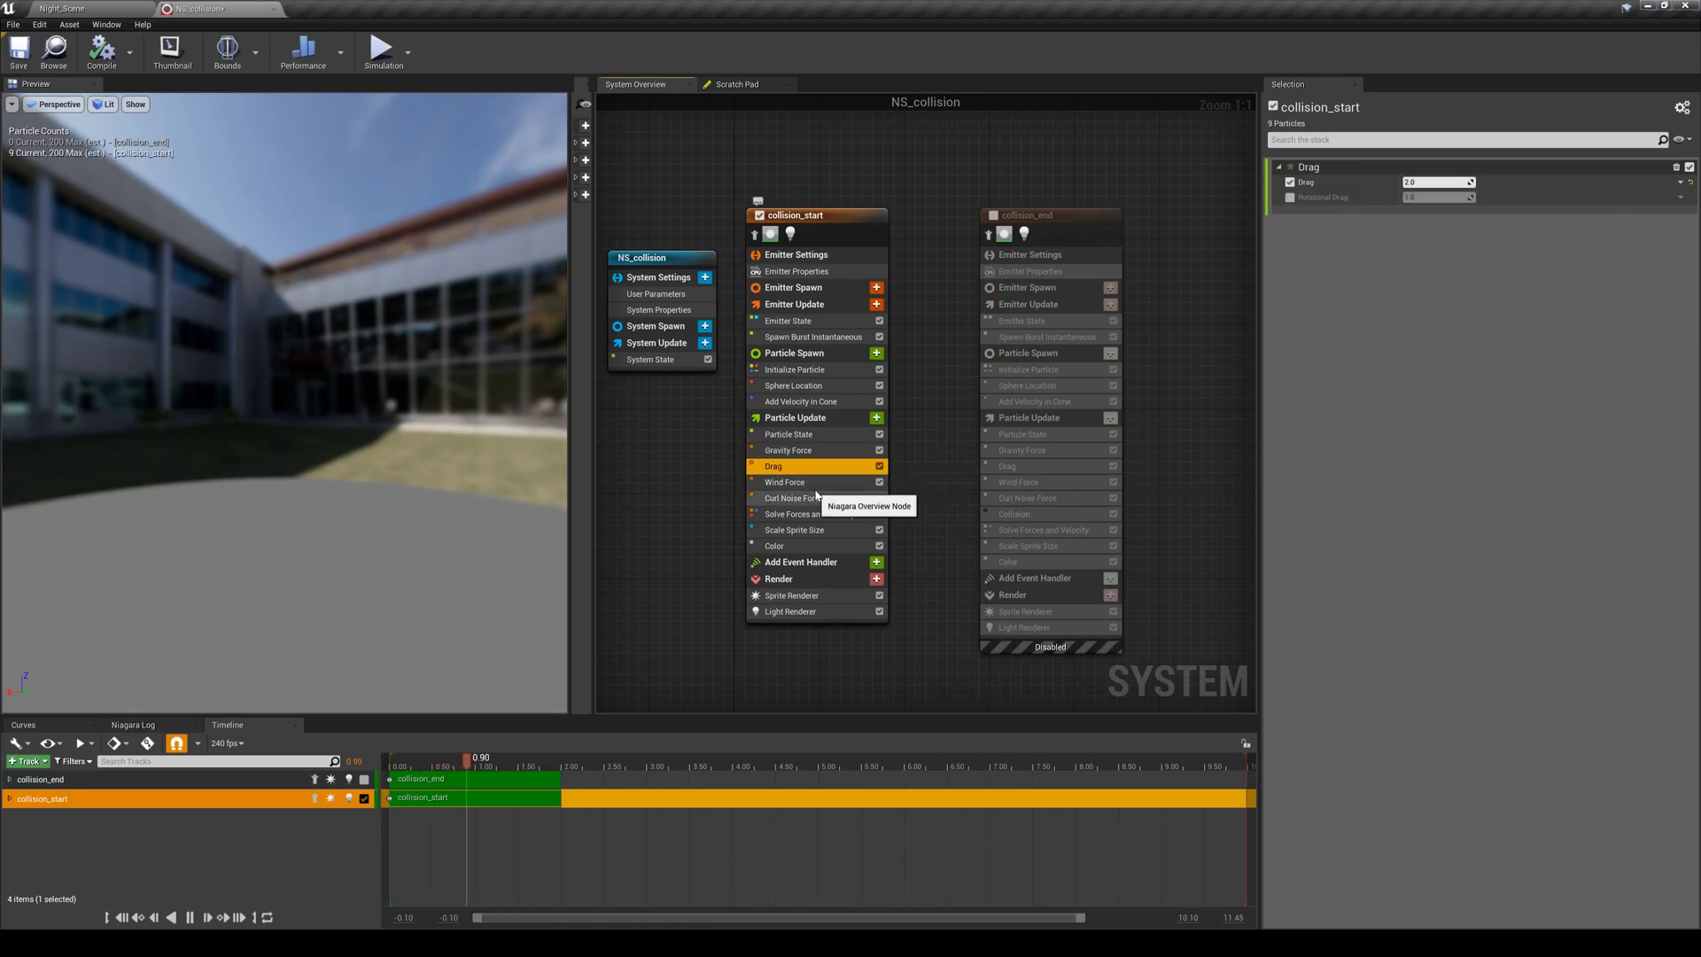
left_click(793, 498)
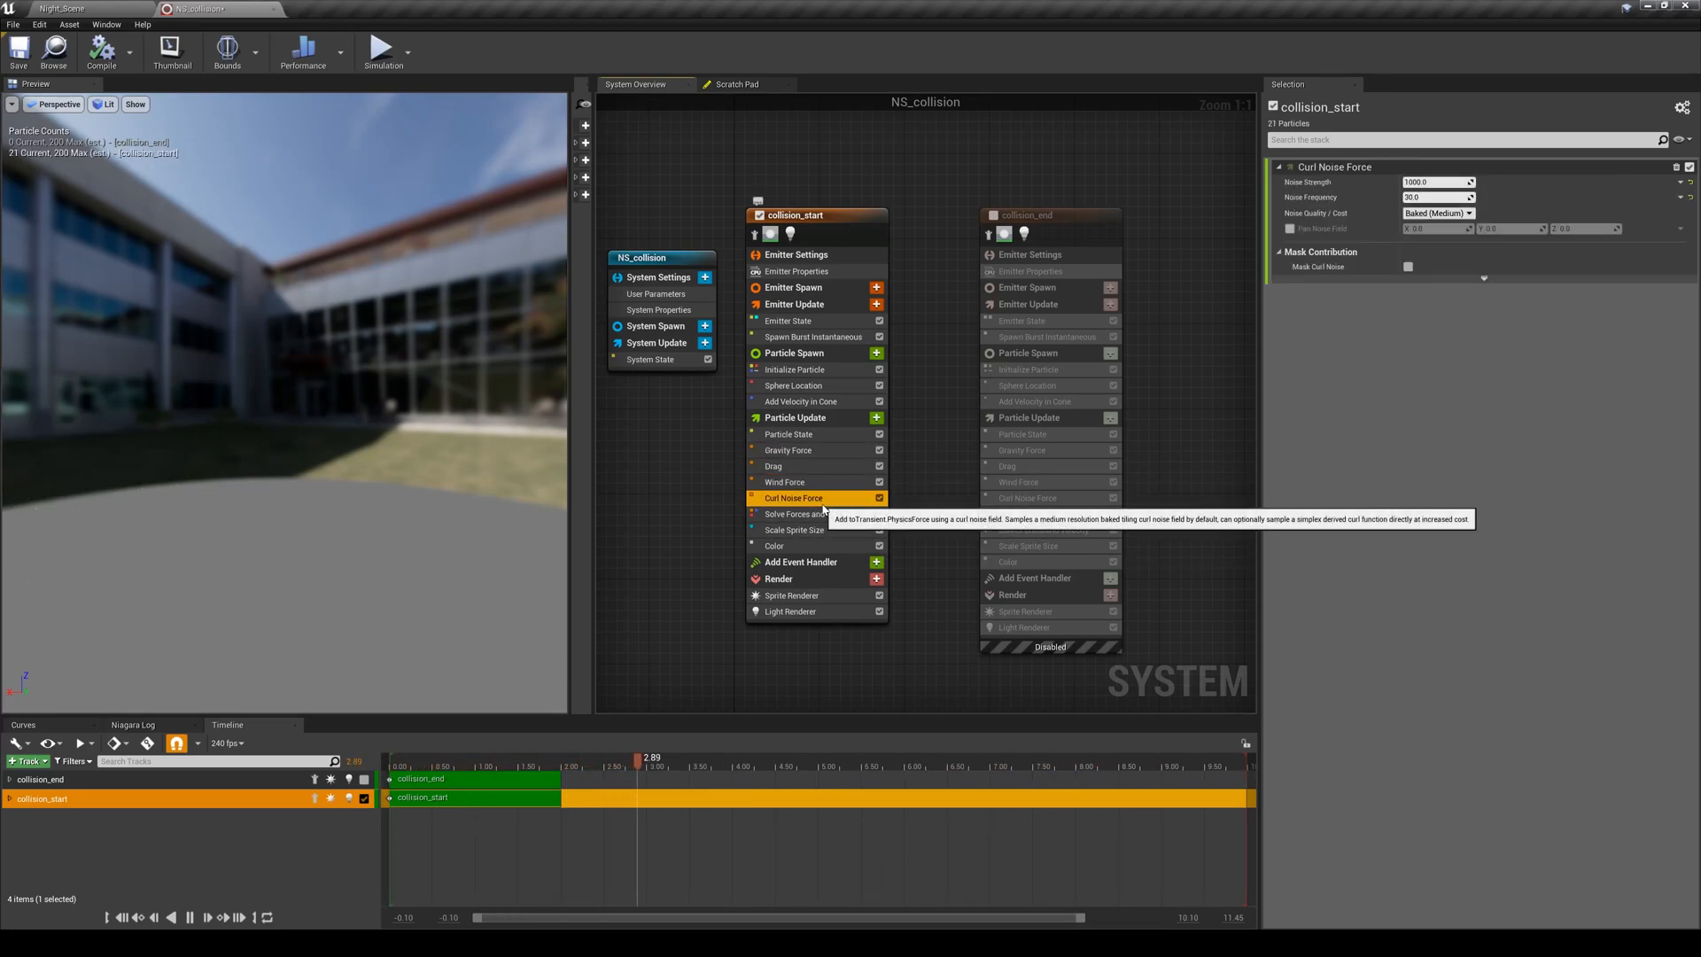
left_click(794, 530)
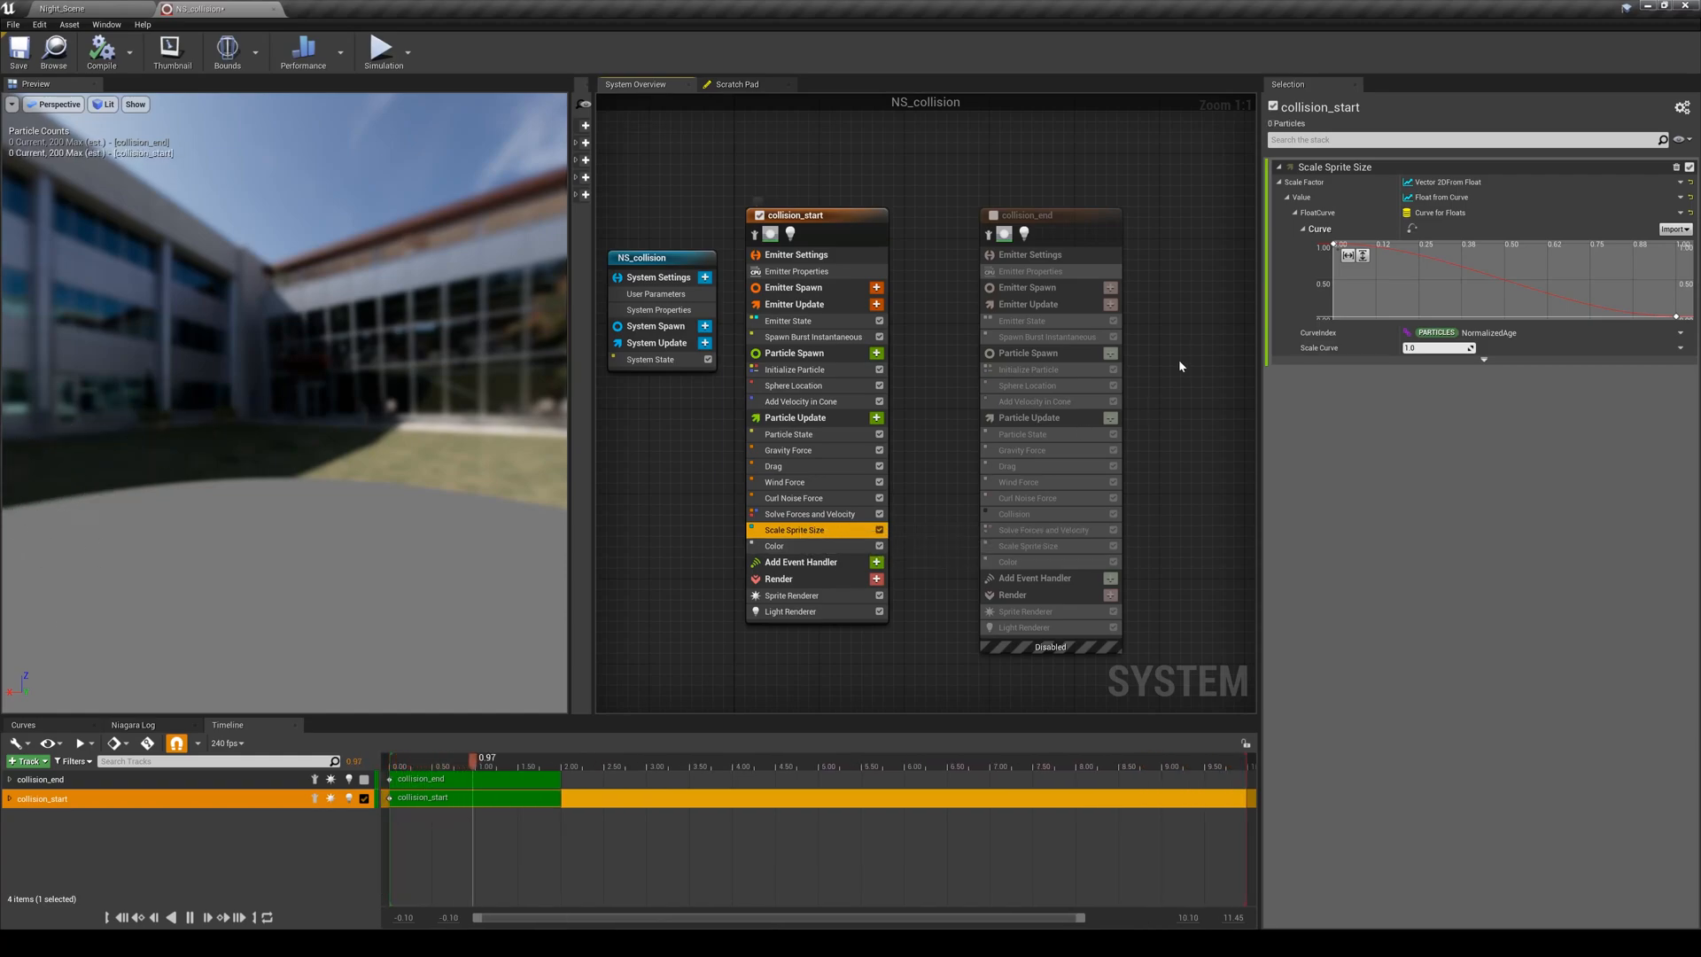
left_click(776, 545)
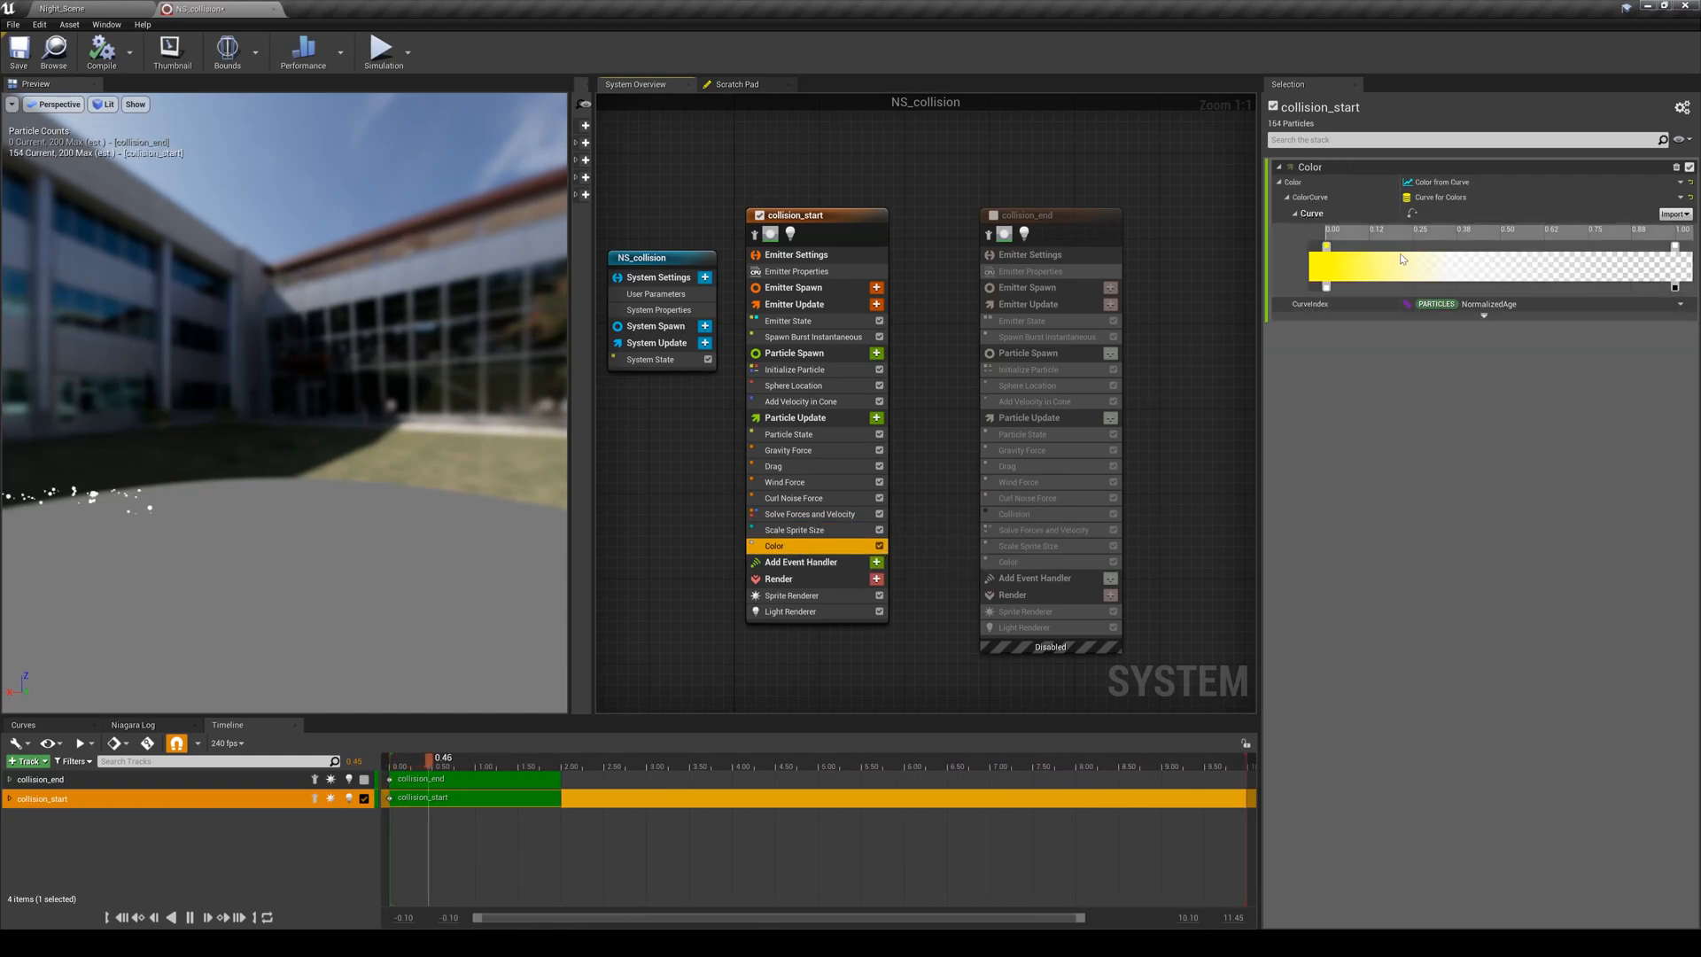
left_click(792, 595)
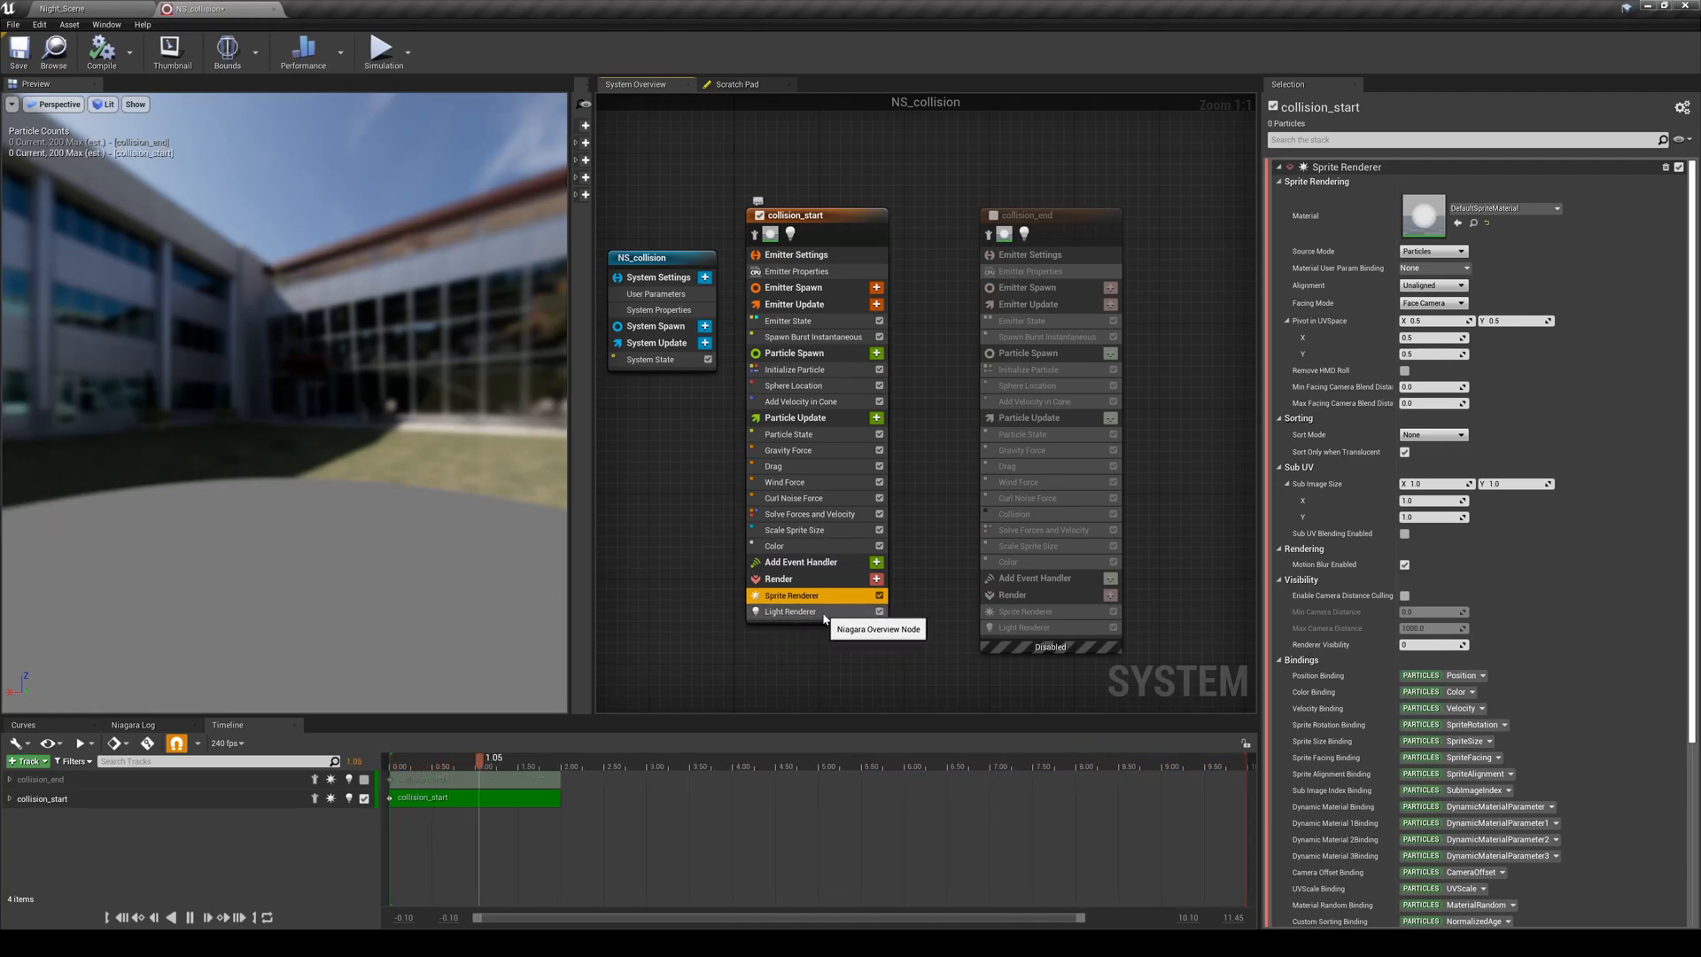
left_click(64, 9)
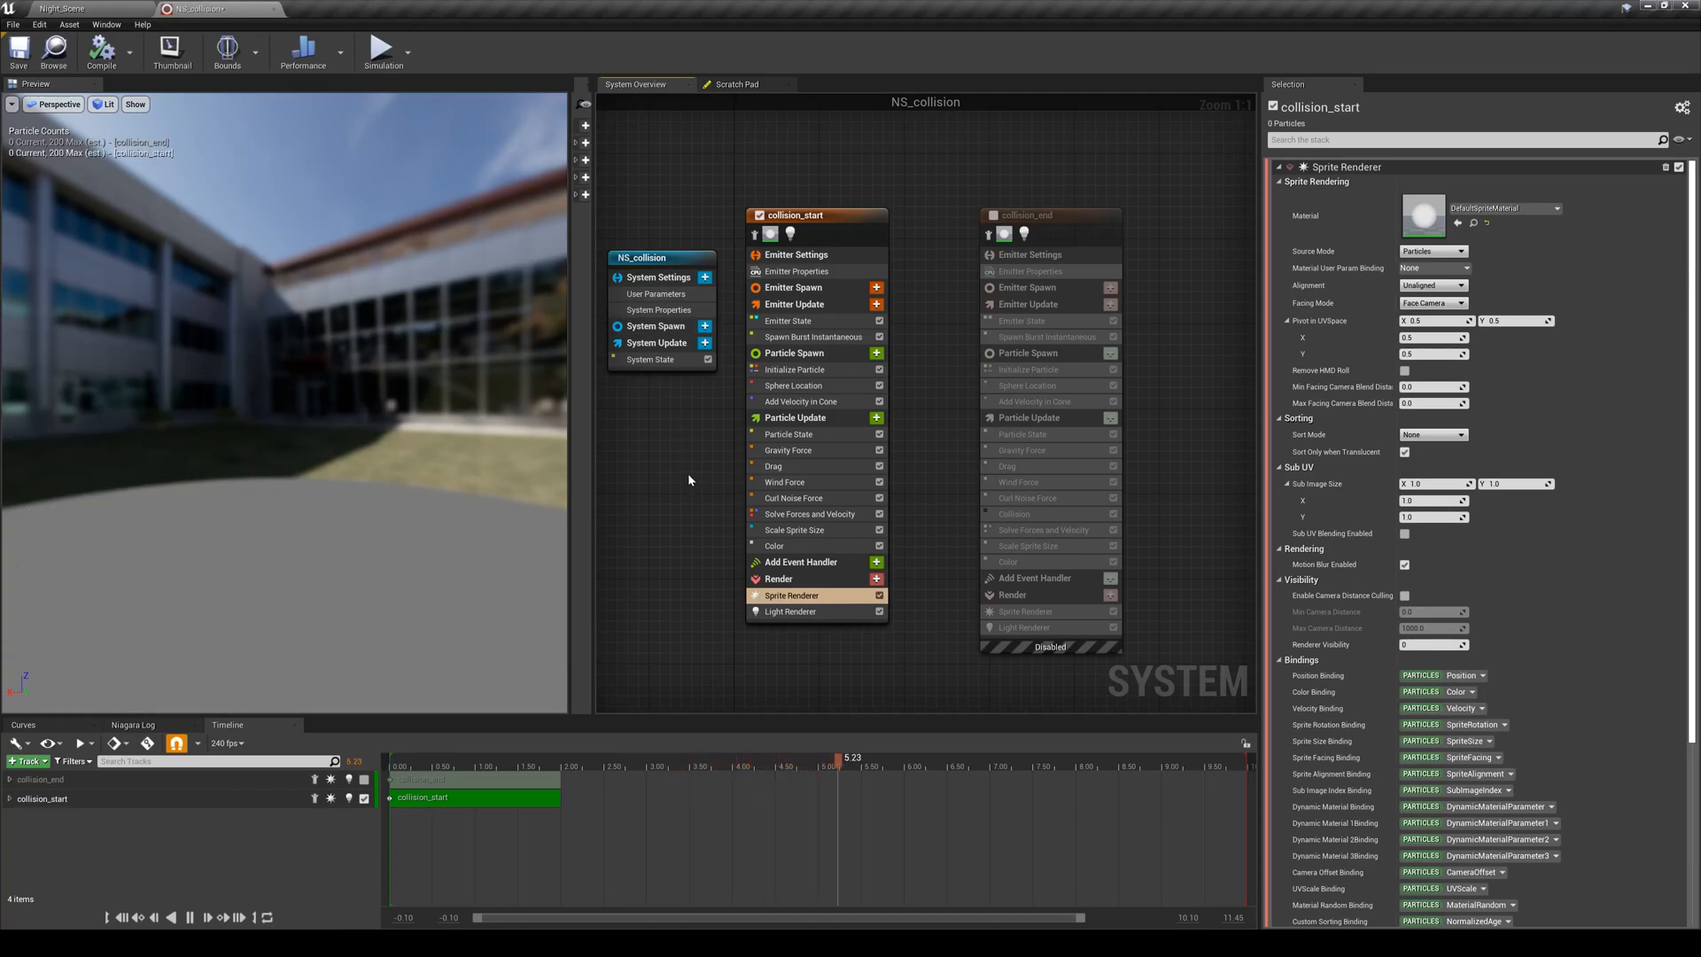
left_click(877, 417)
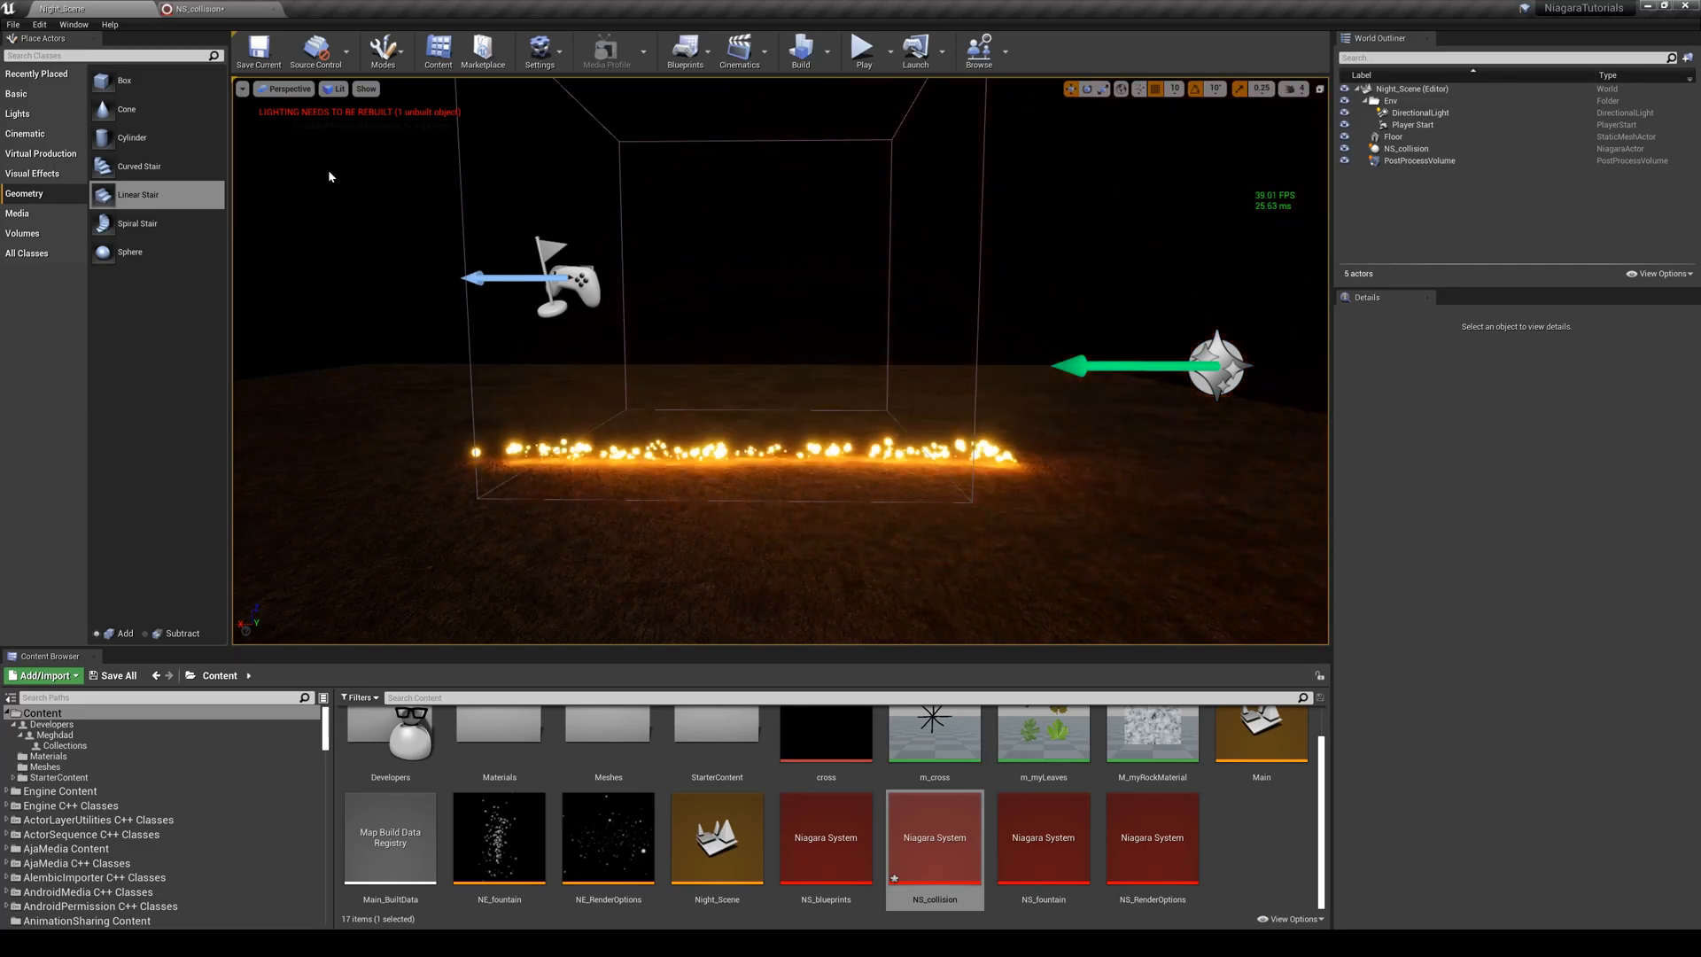
Reopen the NS_collision system from the Content Browser
double_click(933, 841)
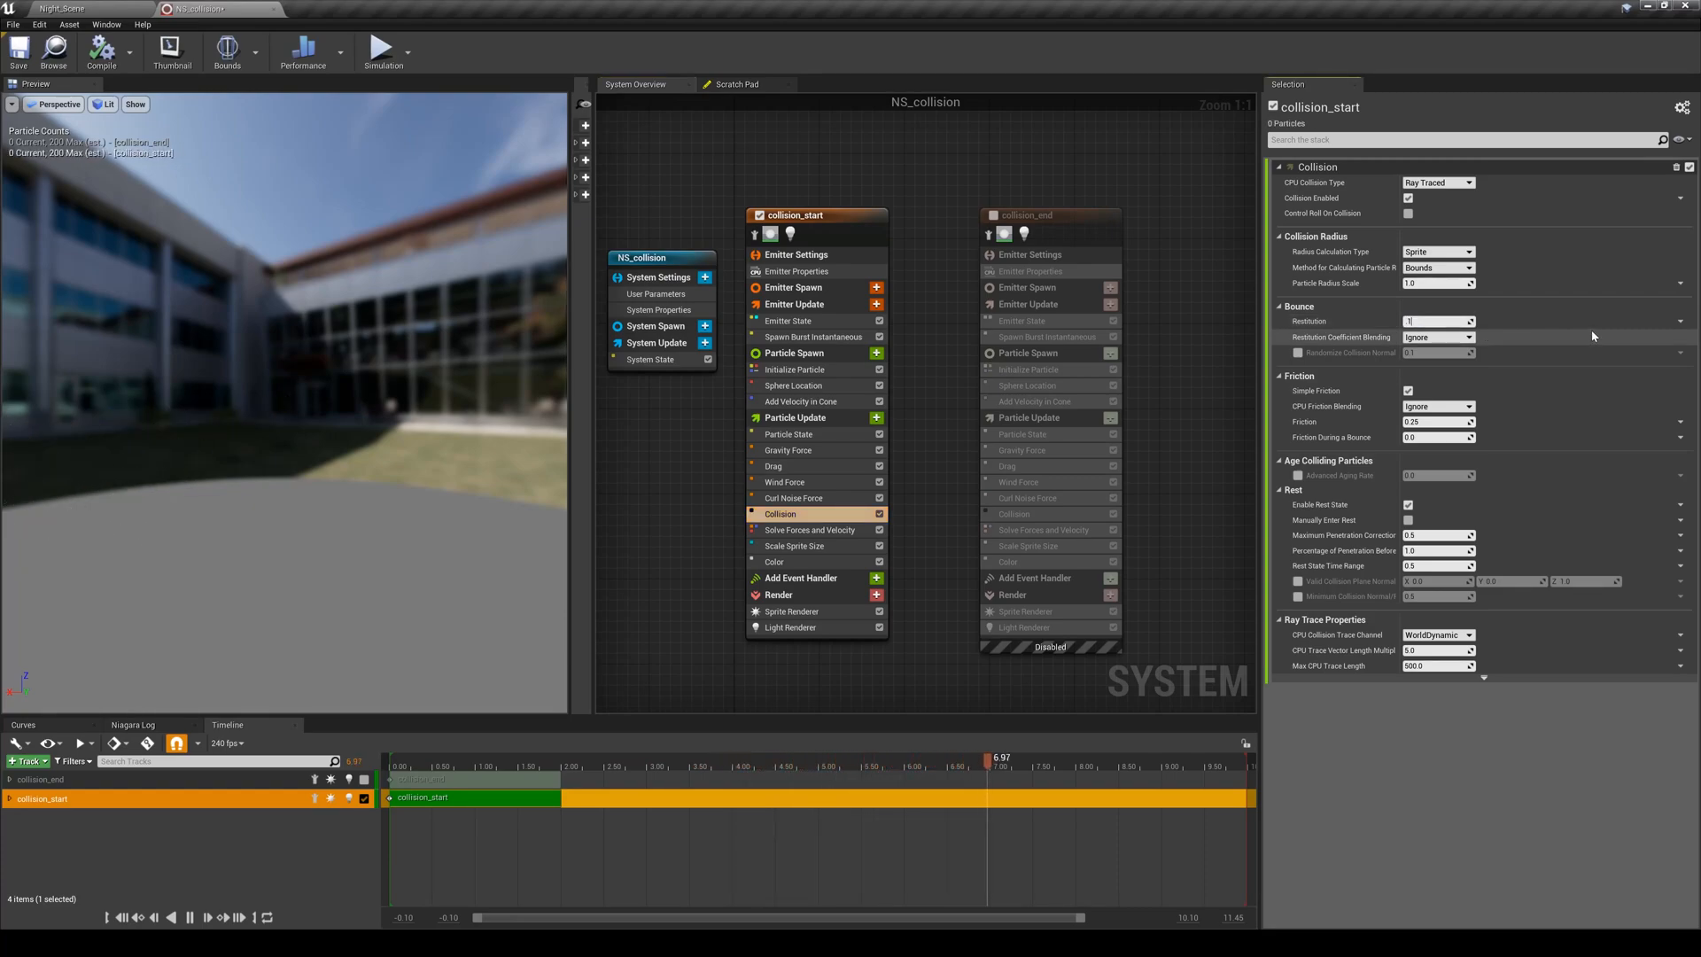
Set Collision restitution to 0.5, preview it in the level, and reopen NS_collision
left_click(1435, 321)
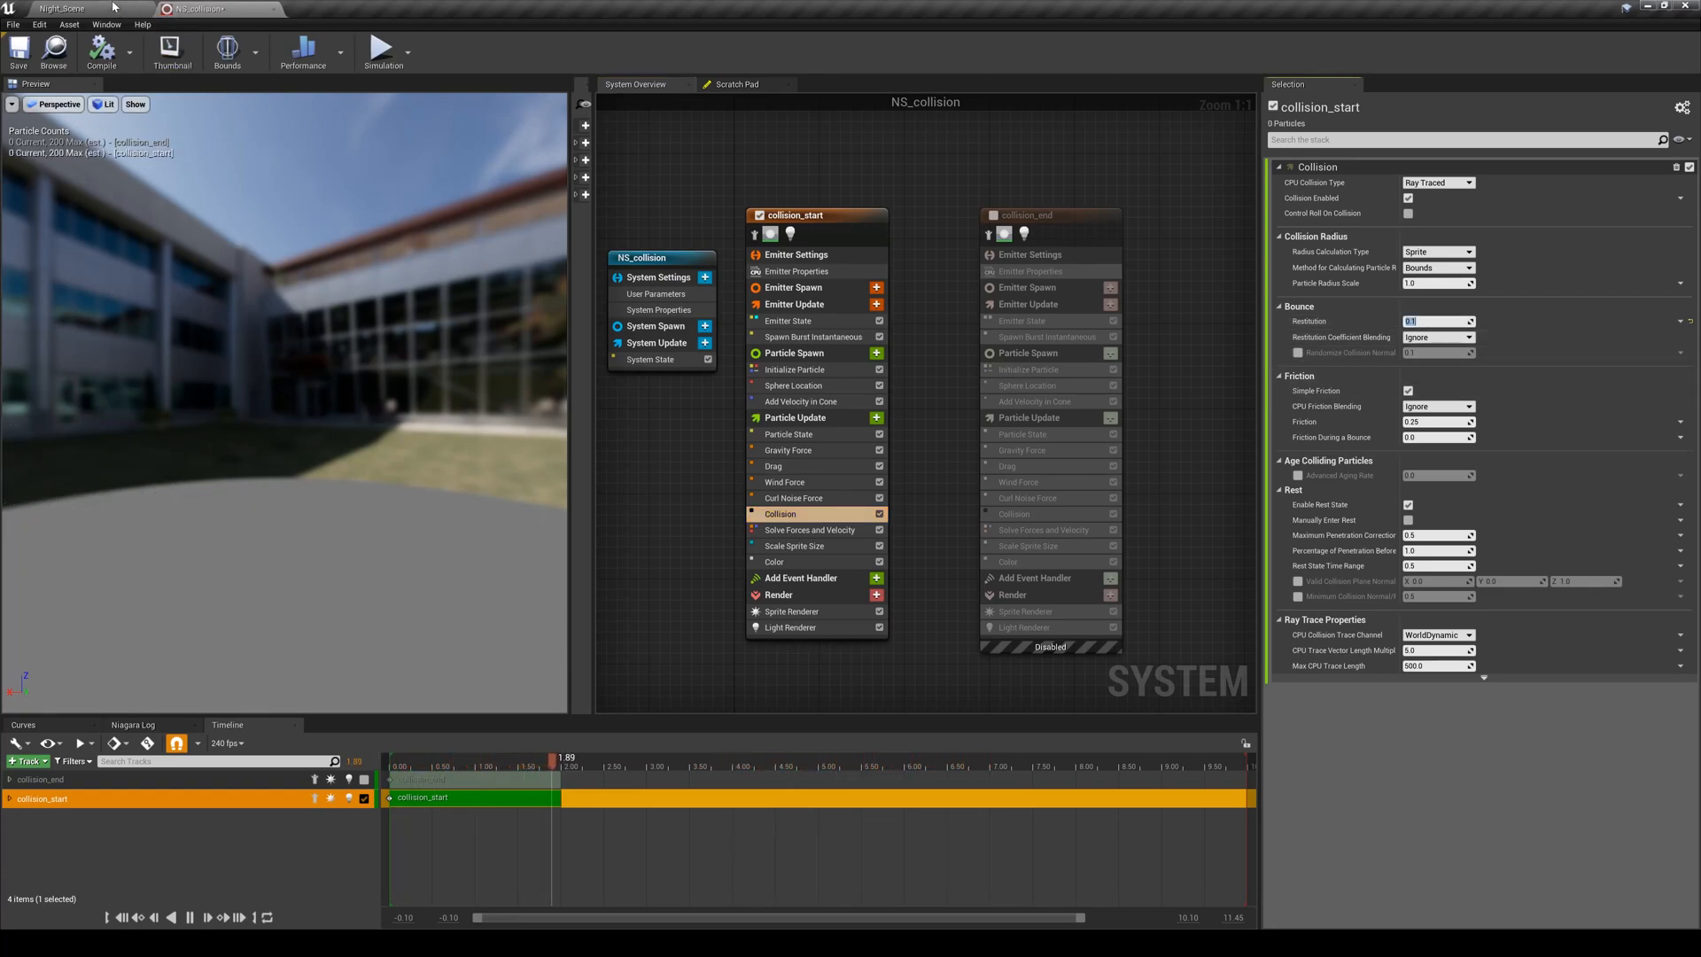
left_click(81, 8)
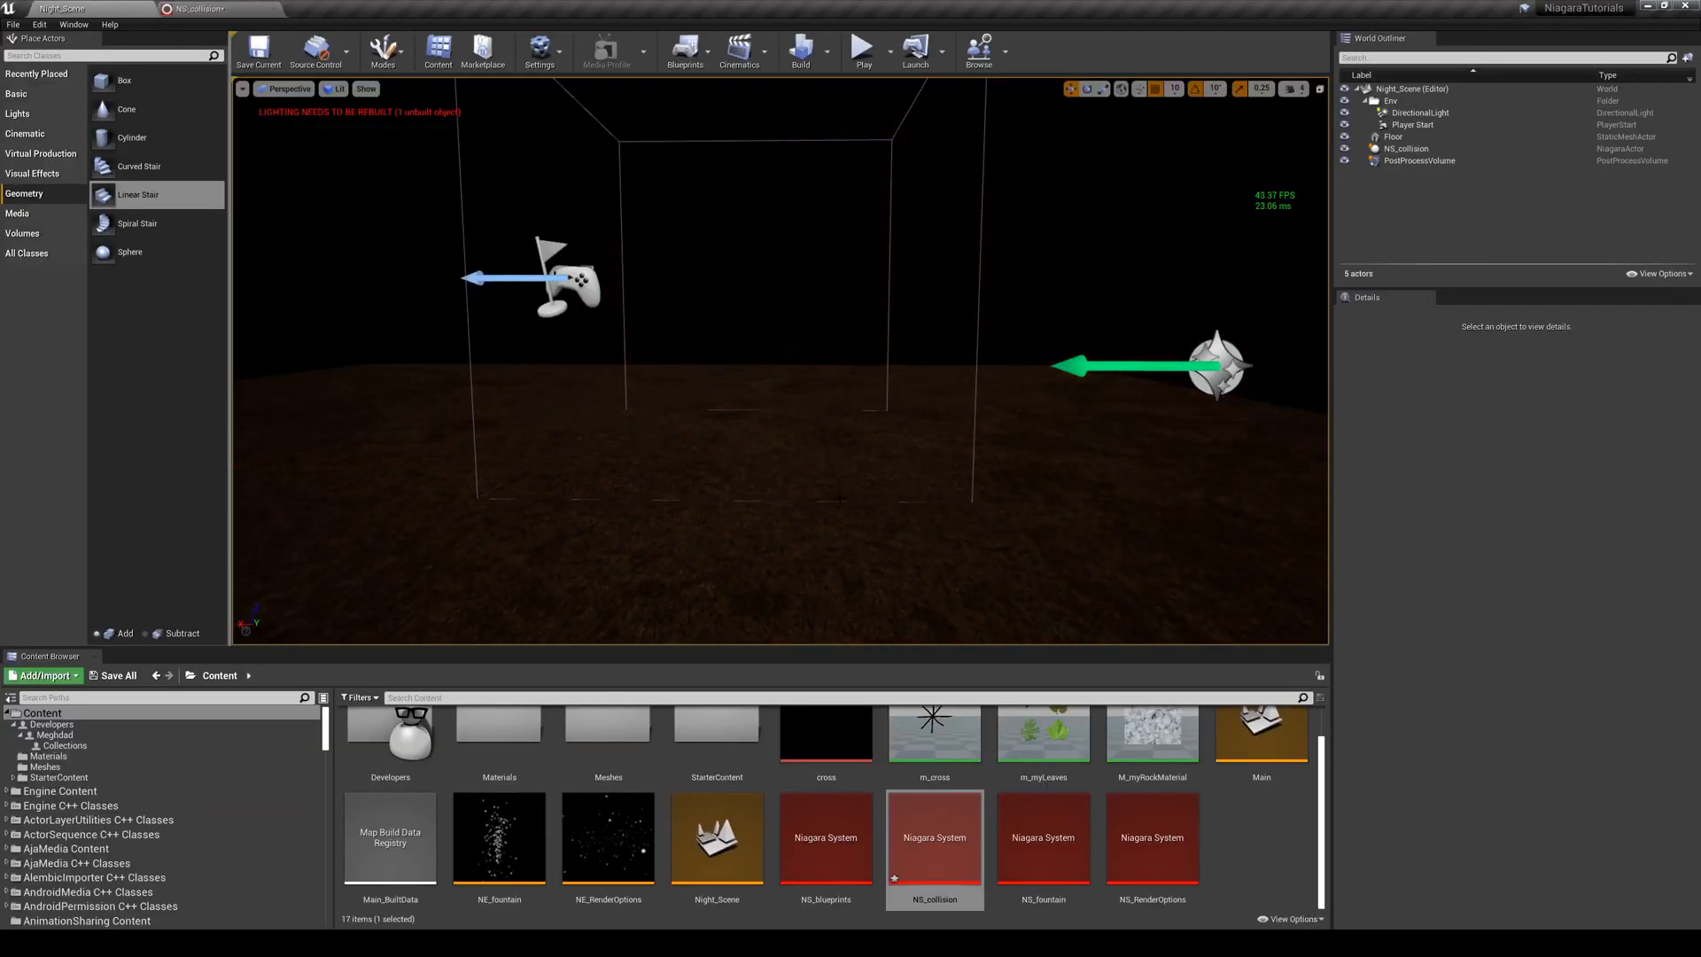
mouse_move(193, 9)
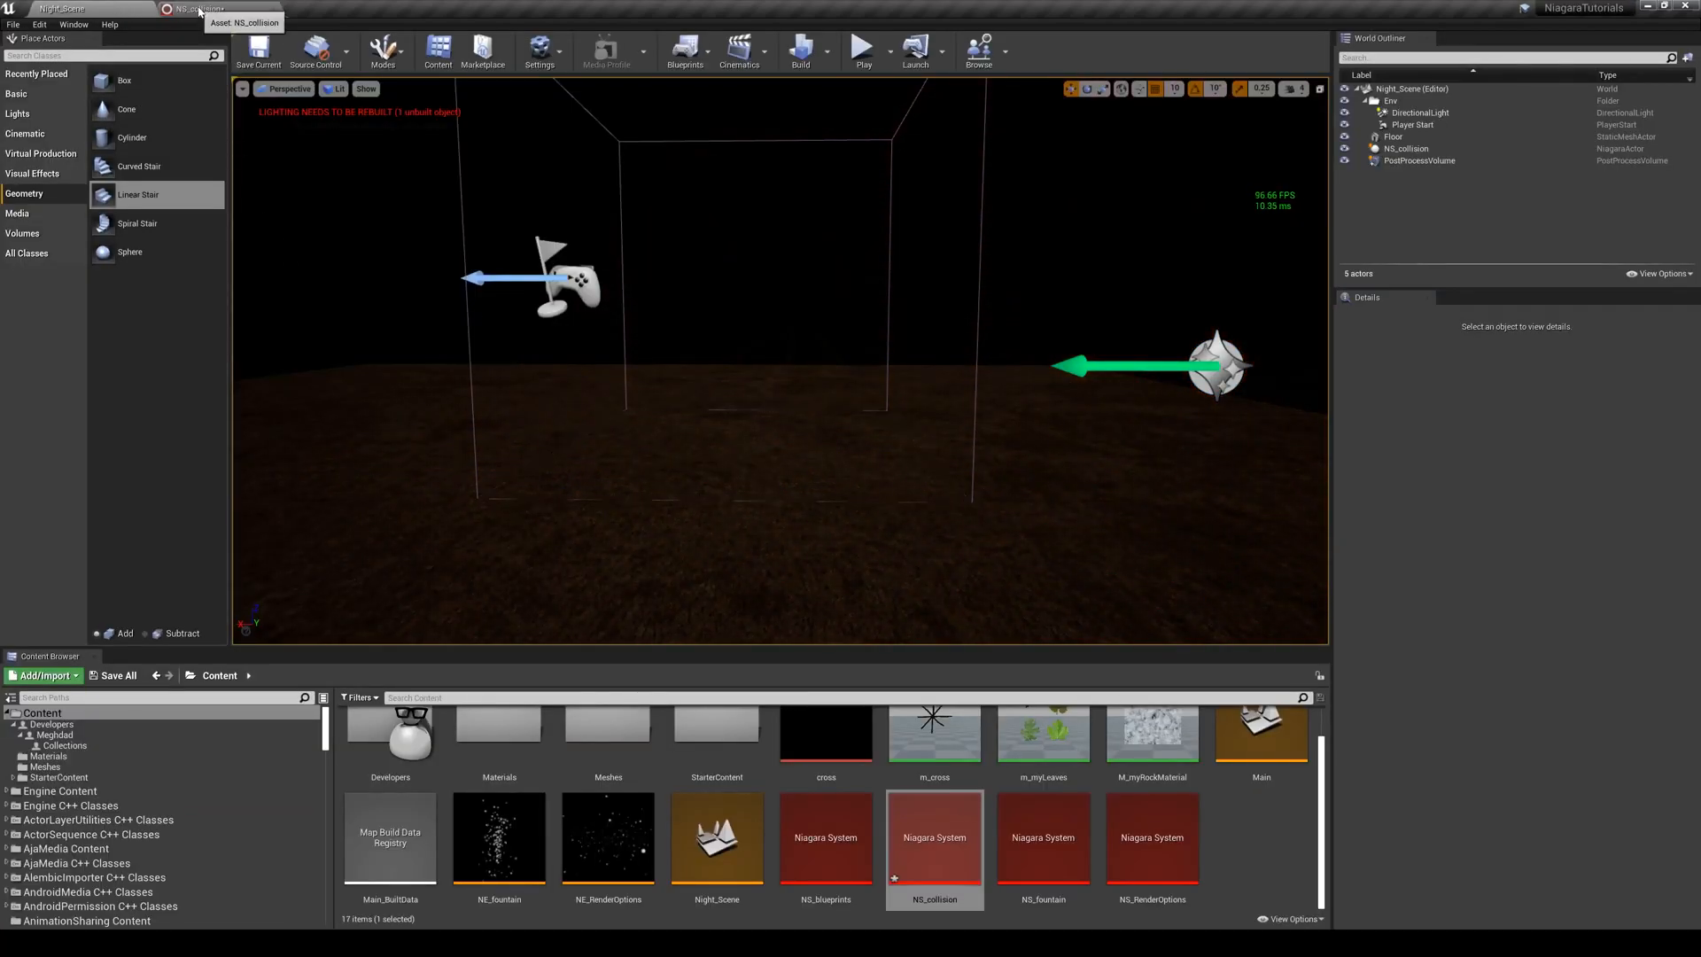
double_click(934, 839)
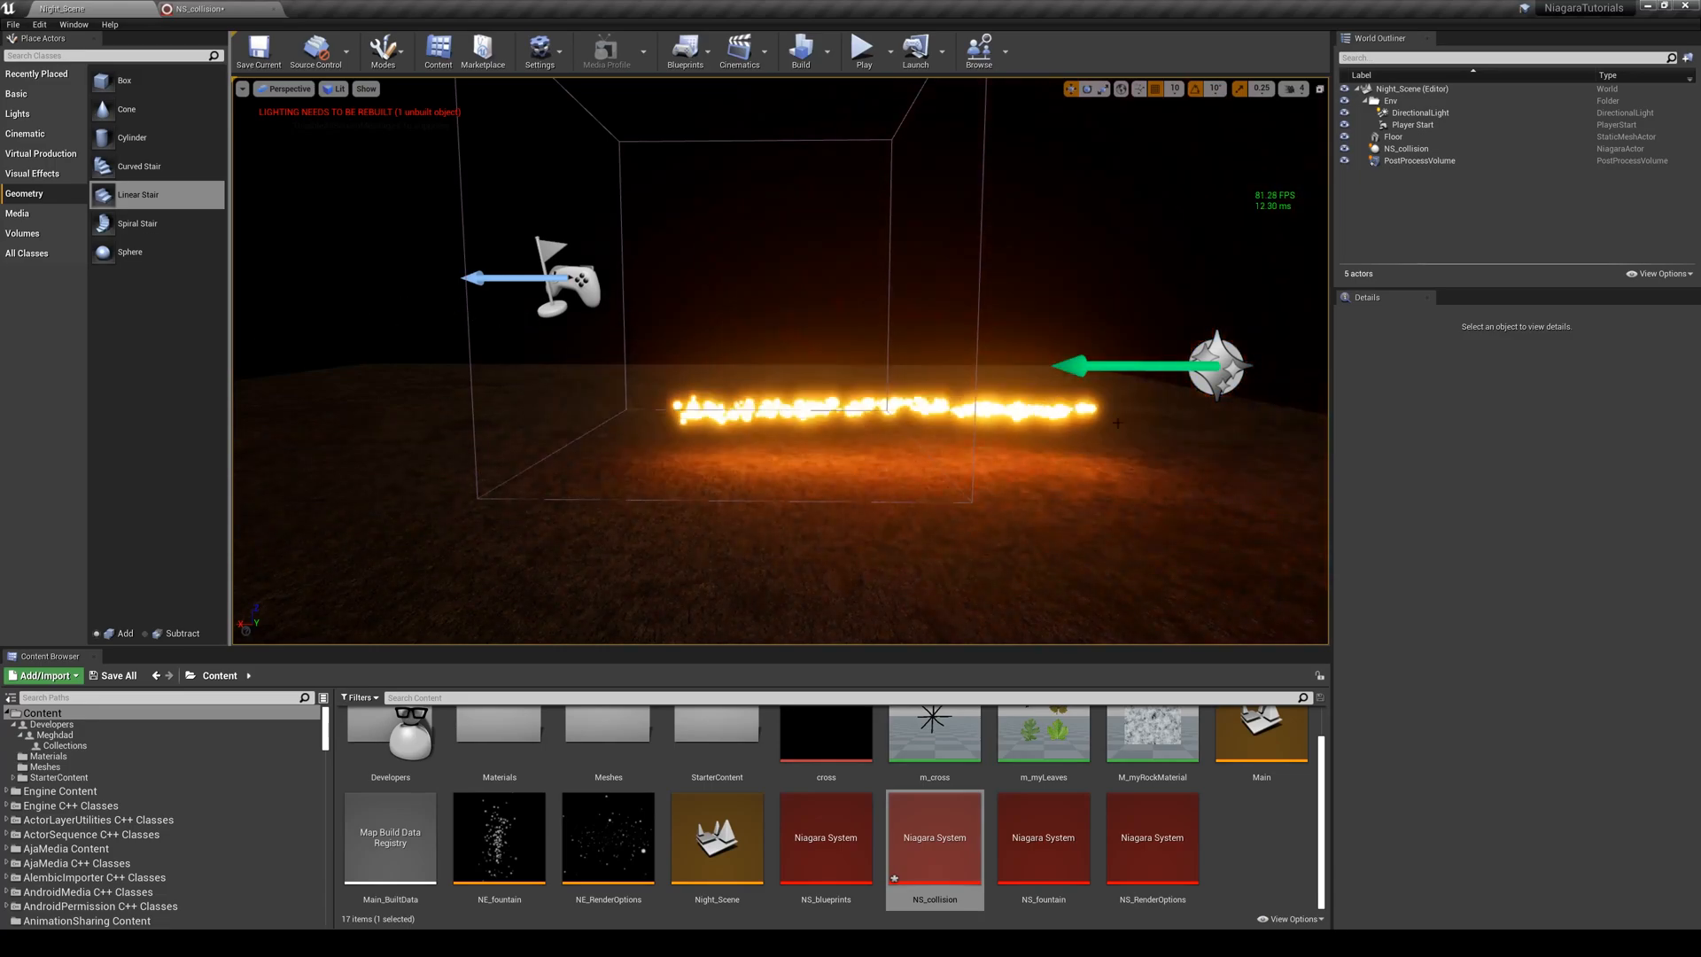
double_click(933, 835)
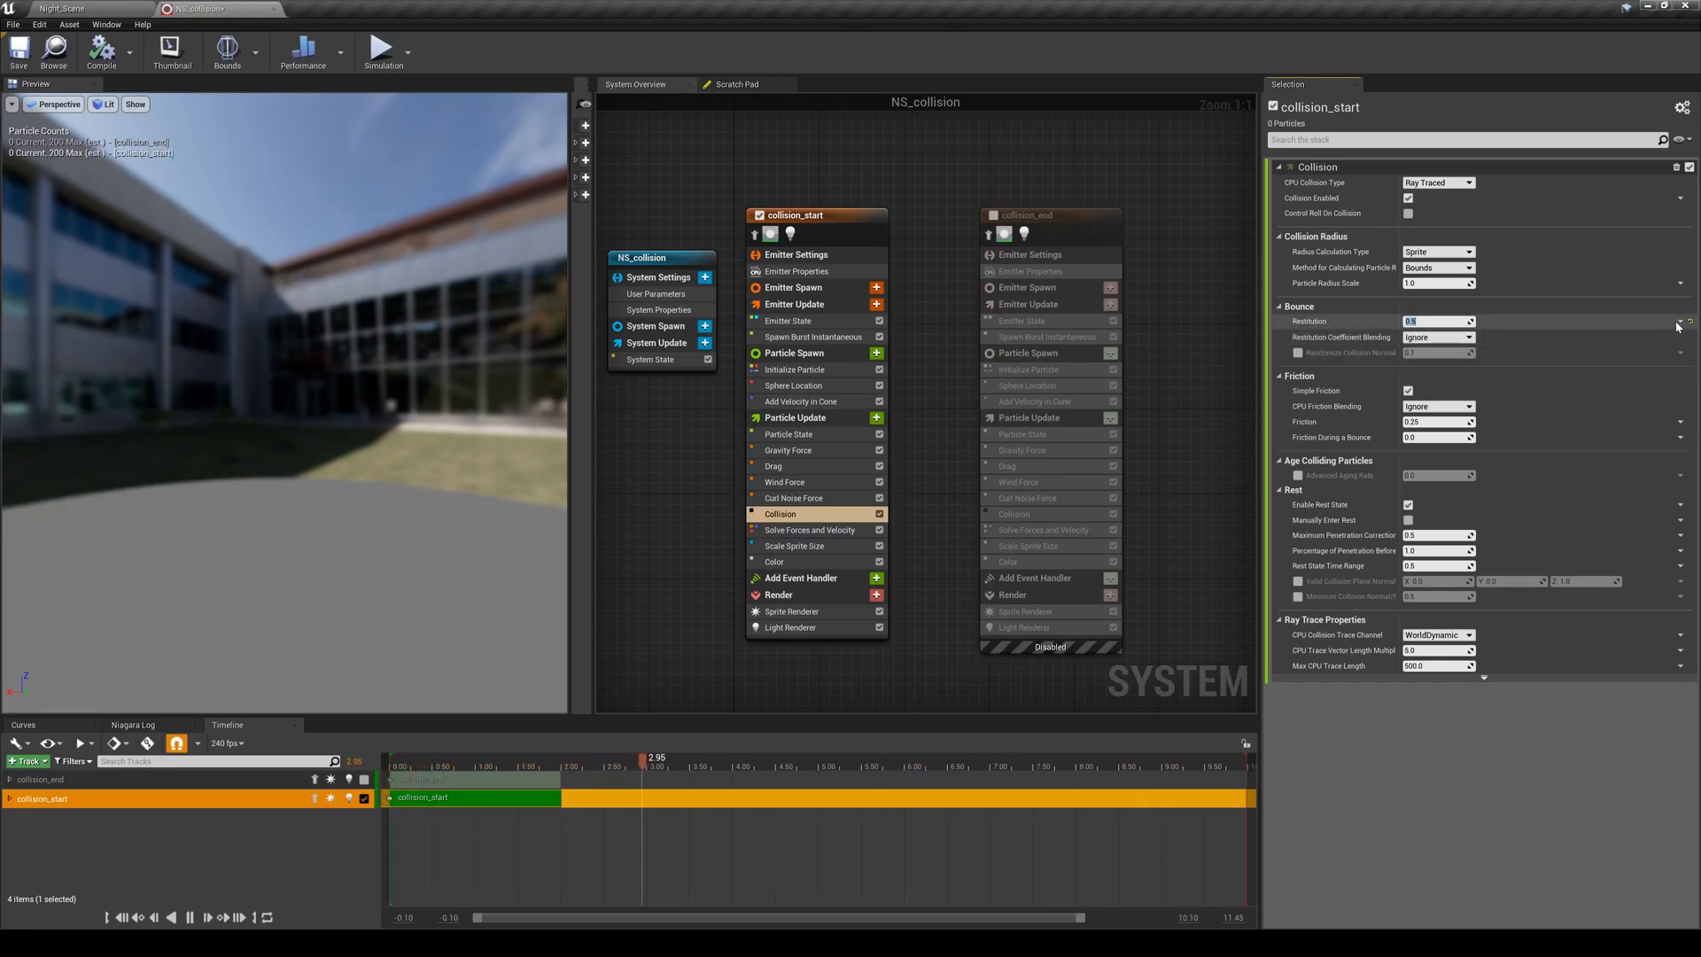
Make Restitution a Random Range Float with max 0.5 and preview in the level
left_click(1681, 325)
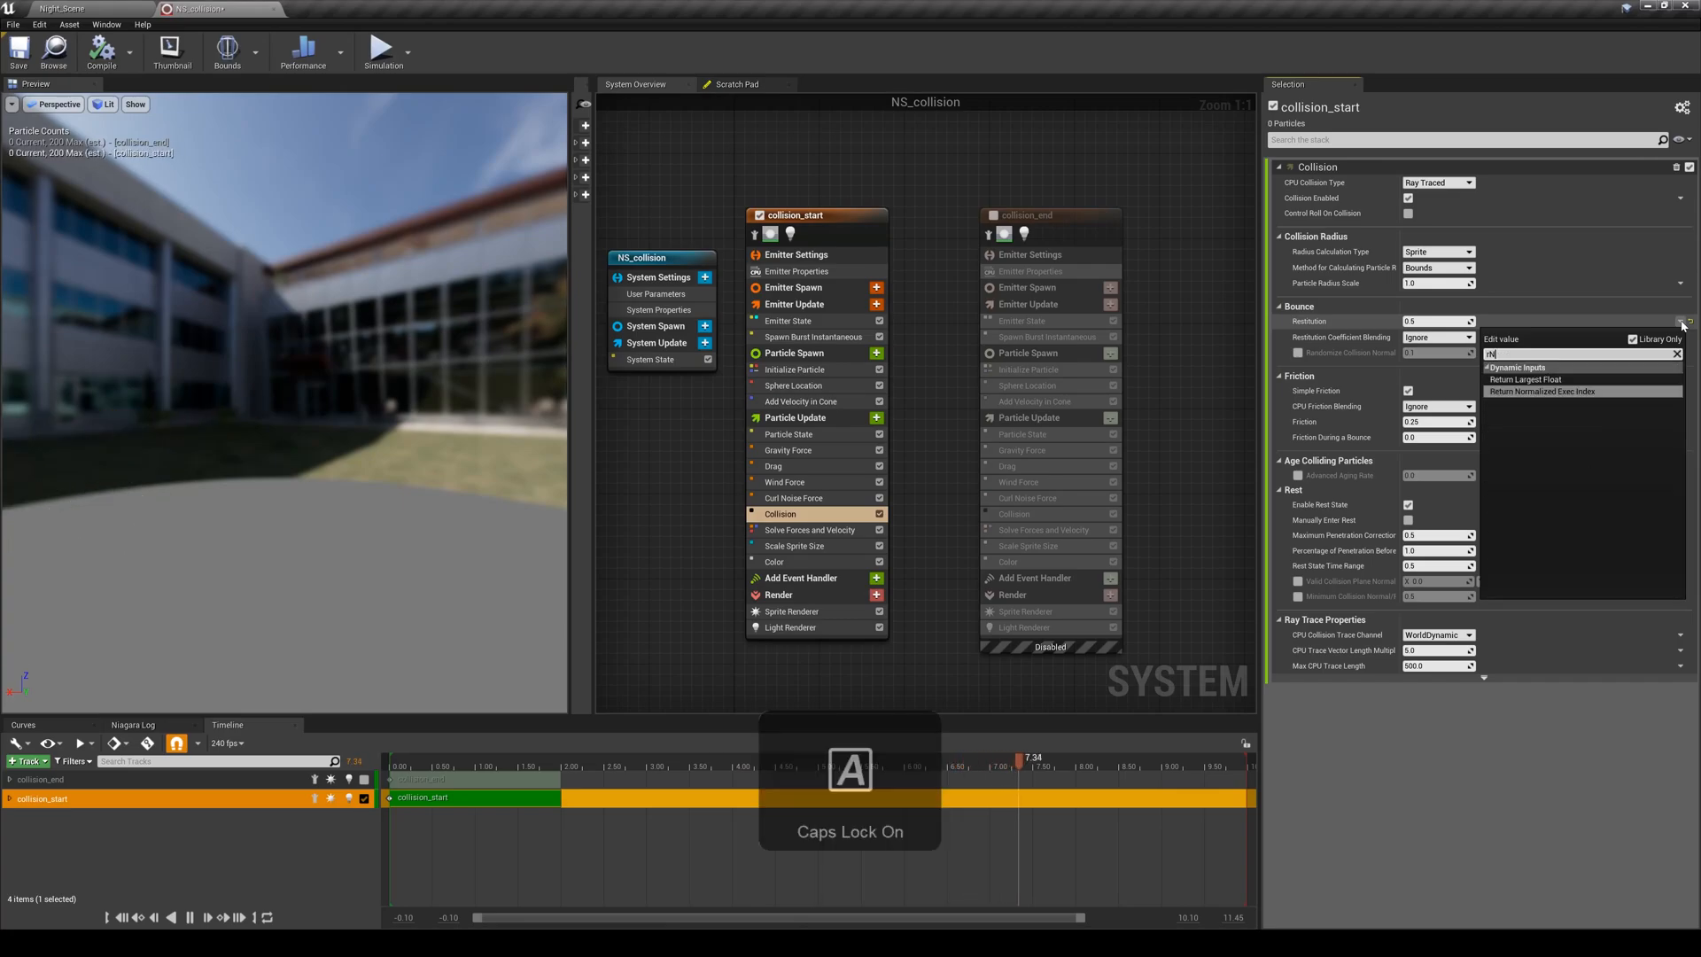
type("range")
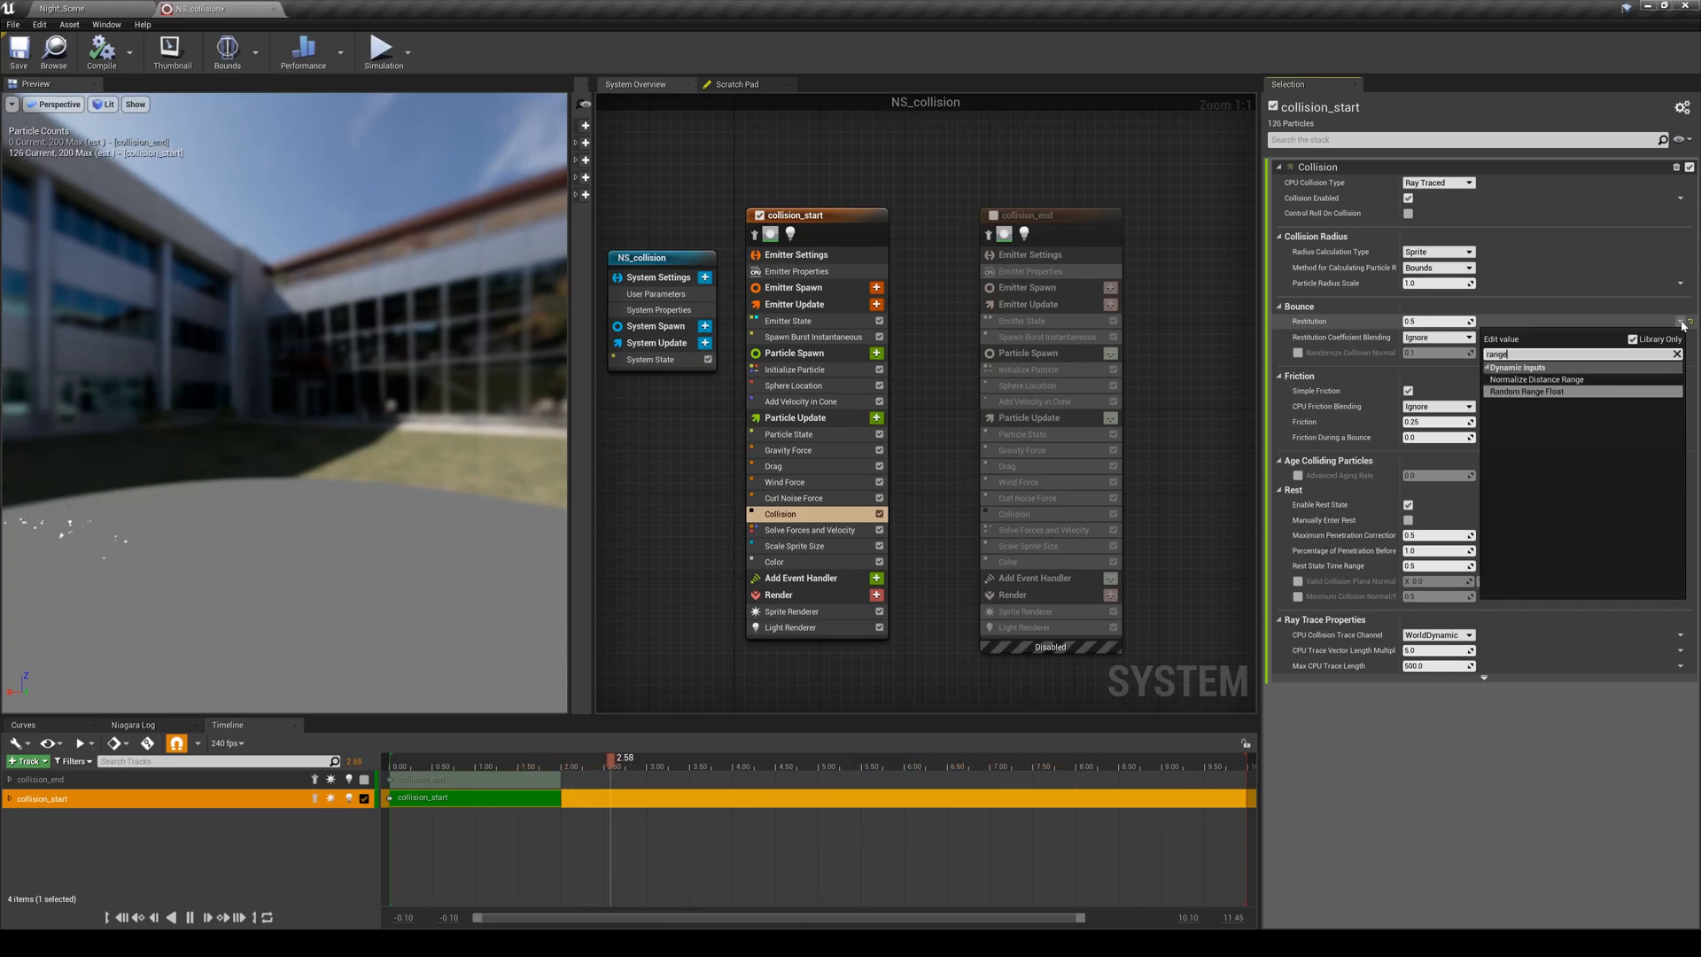
left_click(1528, 391)
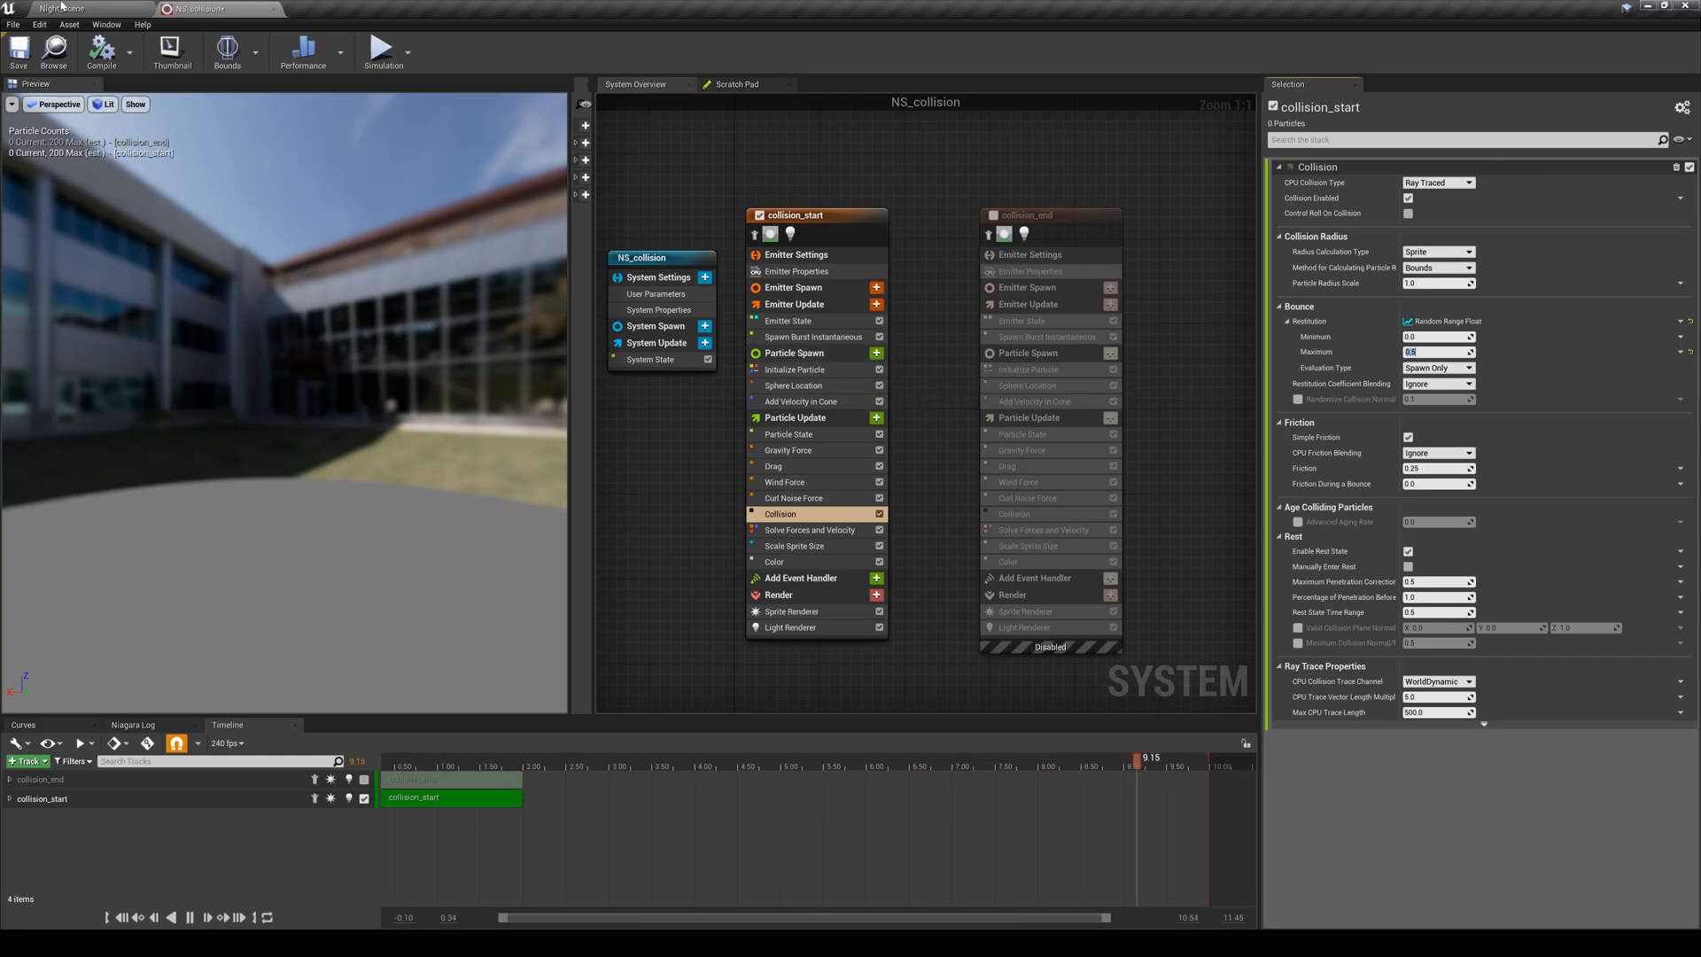
left_click(59, 9)
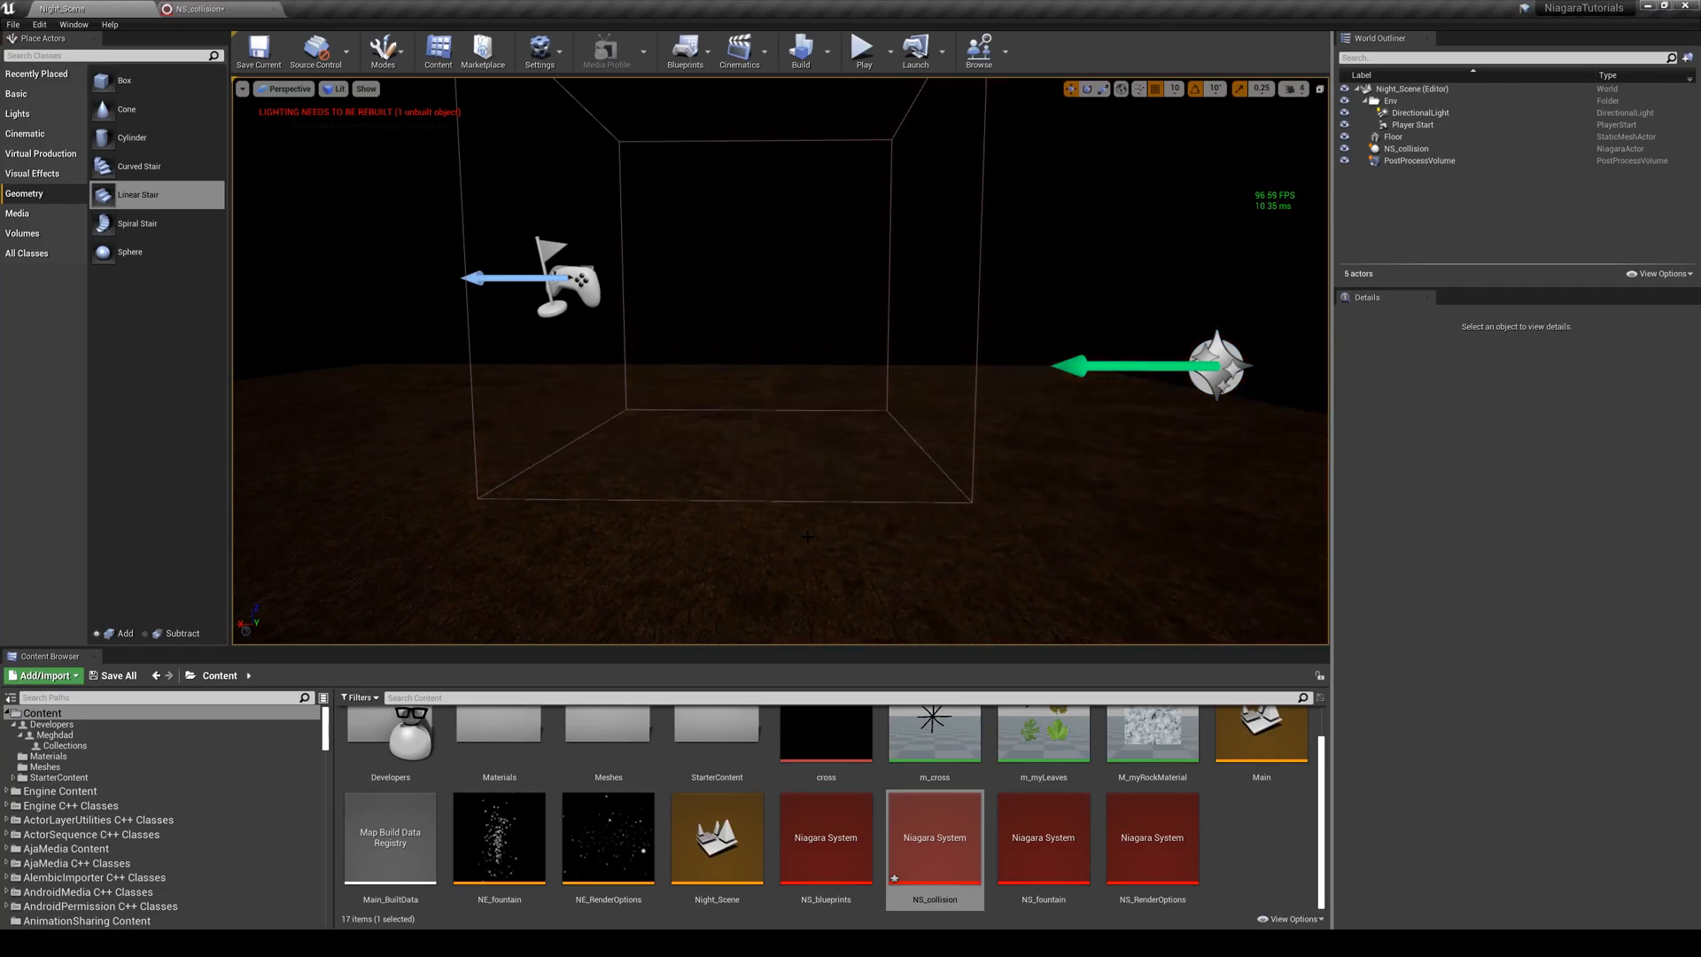
Reopen NS_collision in the Niagara editor to edit the Collision module's Friction
double_click(933, 836)
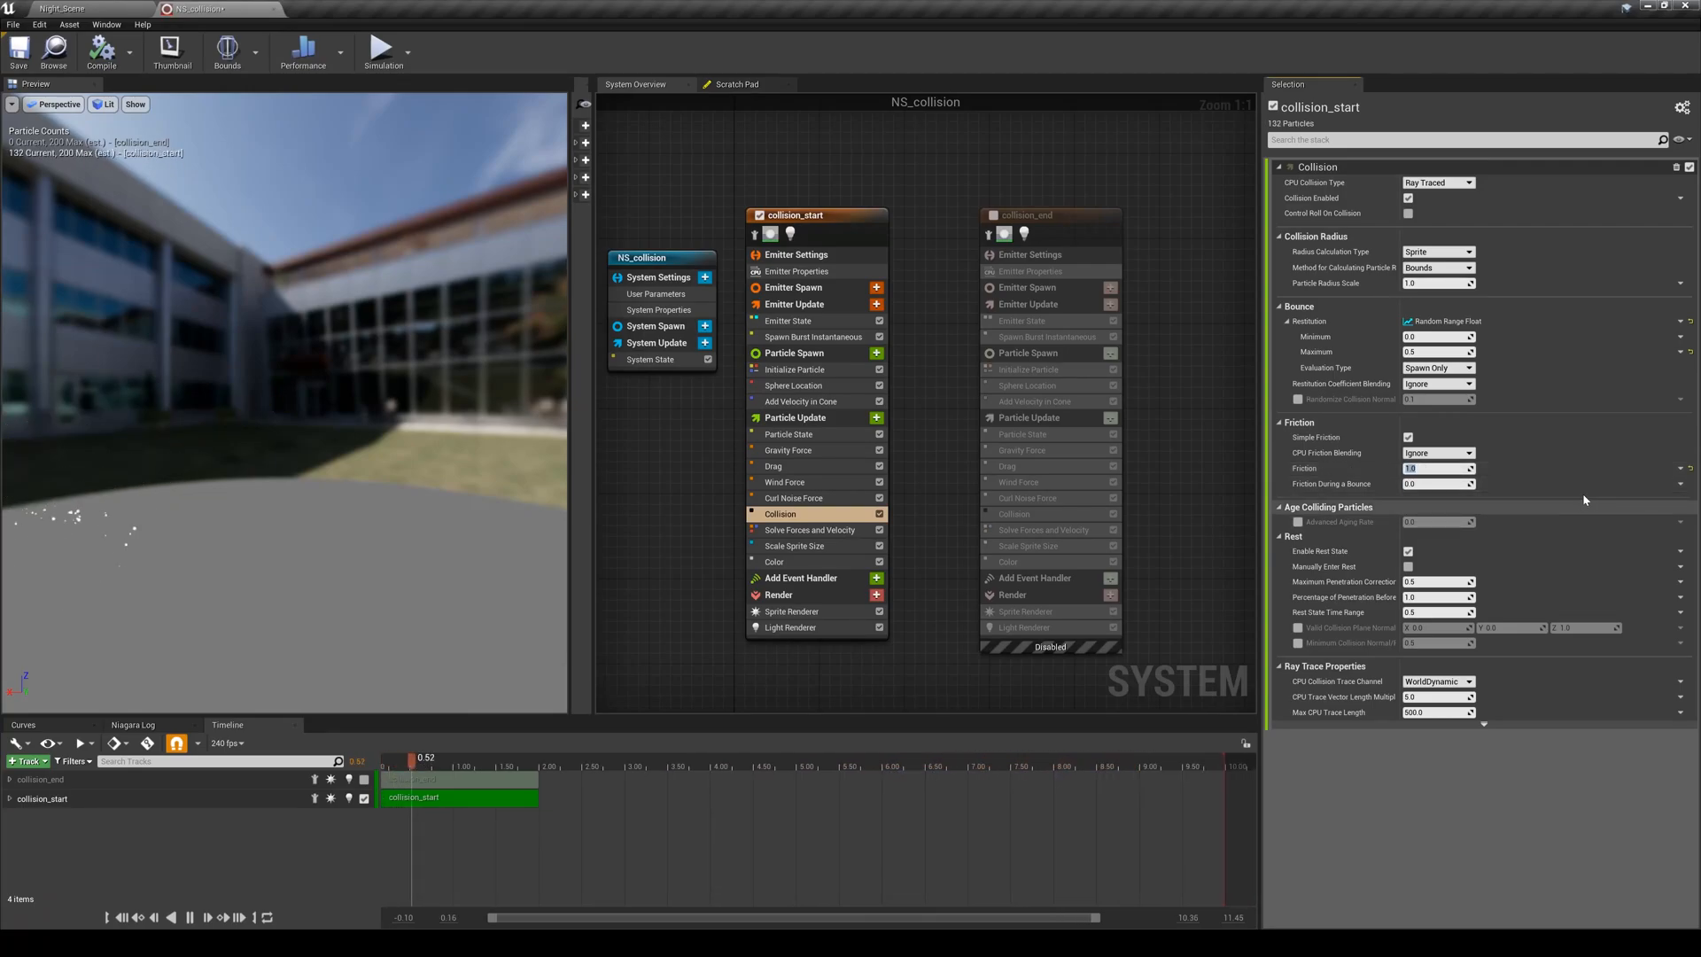
Preview Friction 5.0 in the level, then reopen the NS_collision editor
left_click(65, 9)
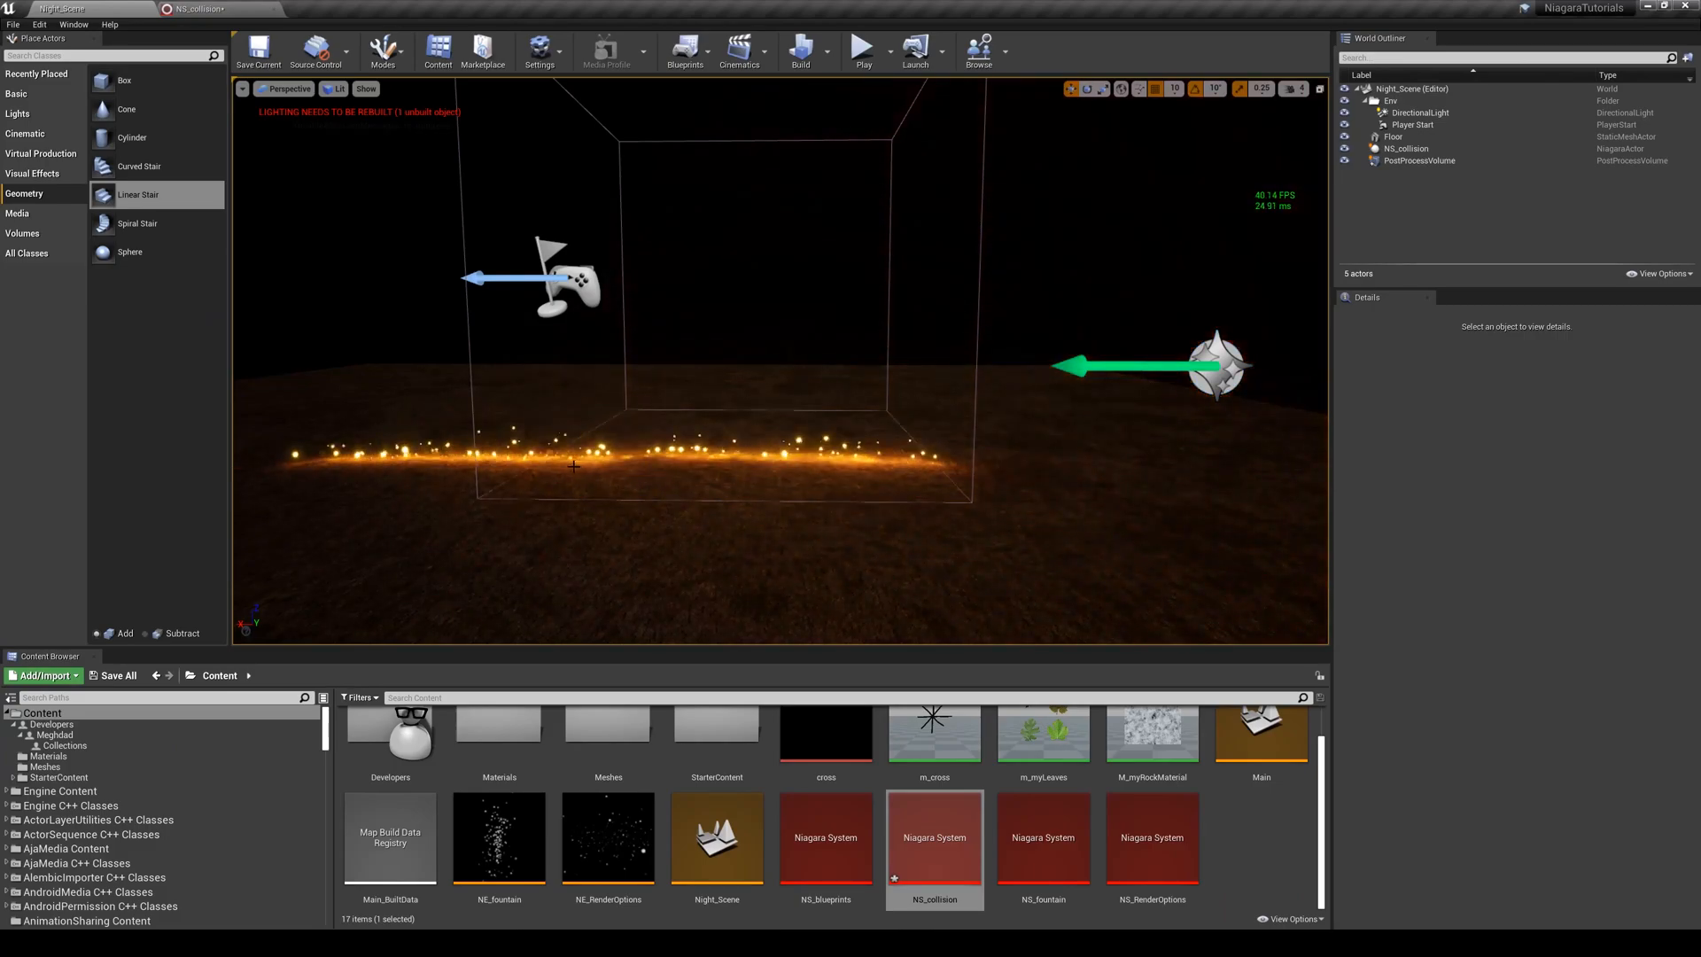
double_click(933, 834)
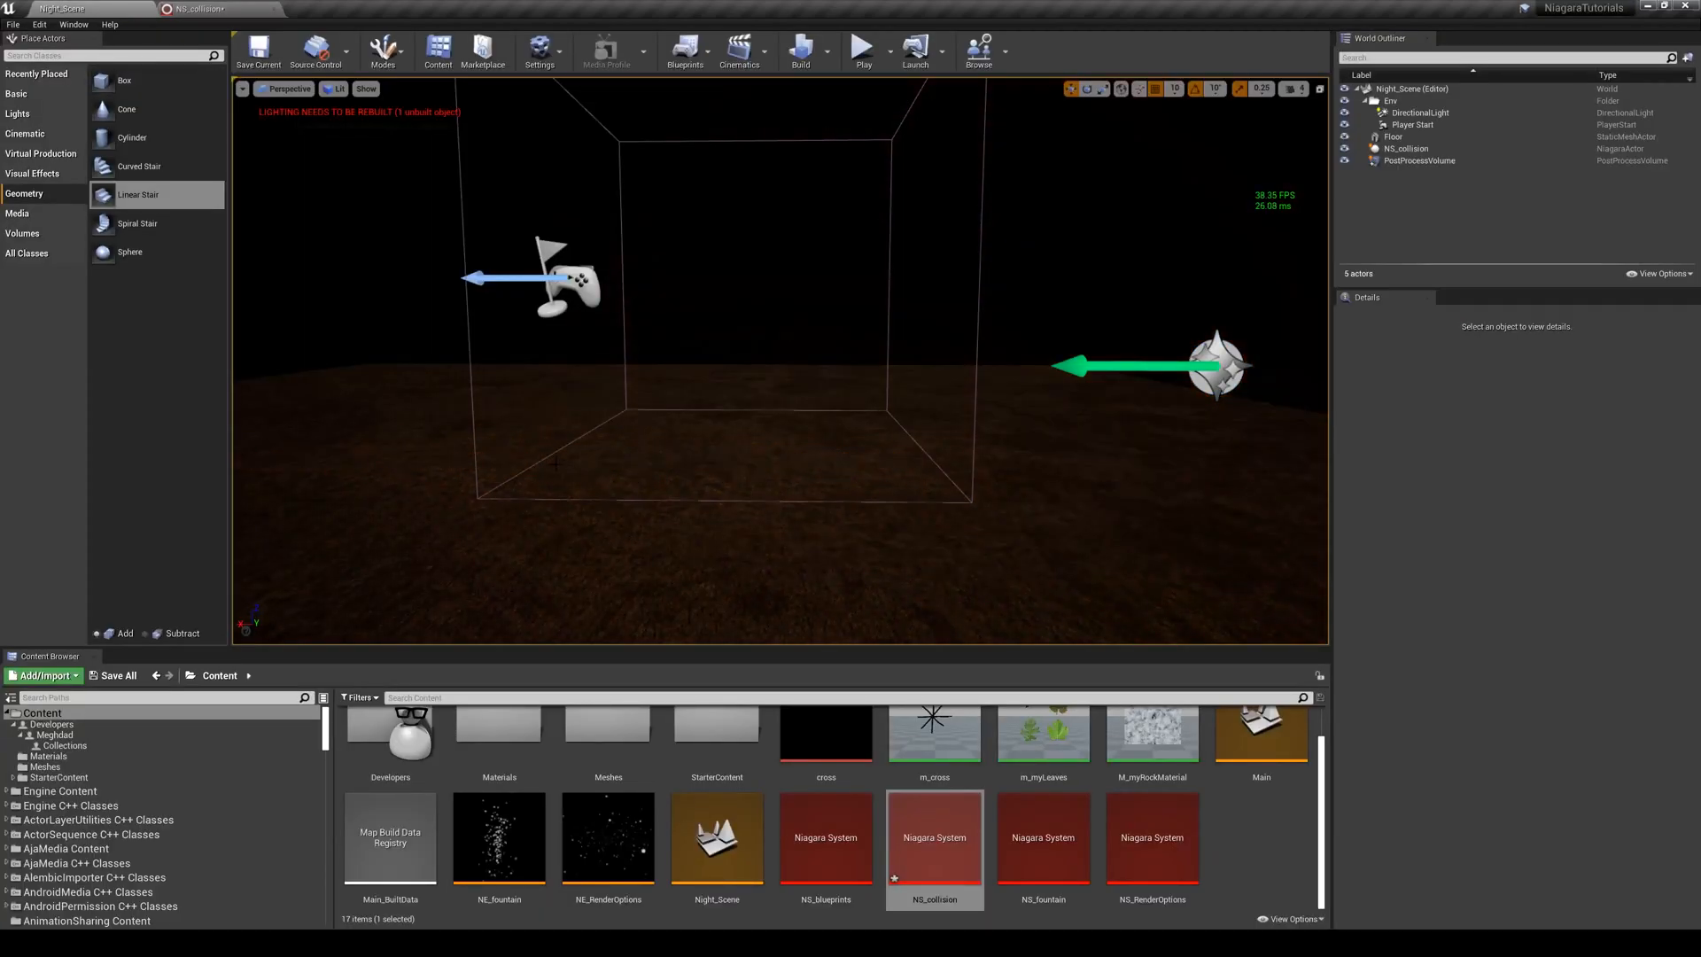
double_click(933, 835)
type("ran")
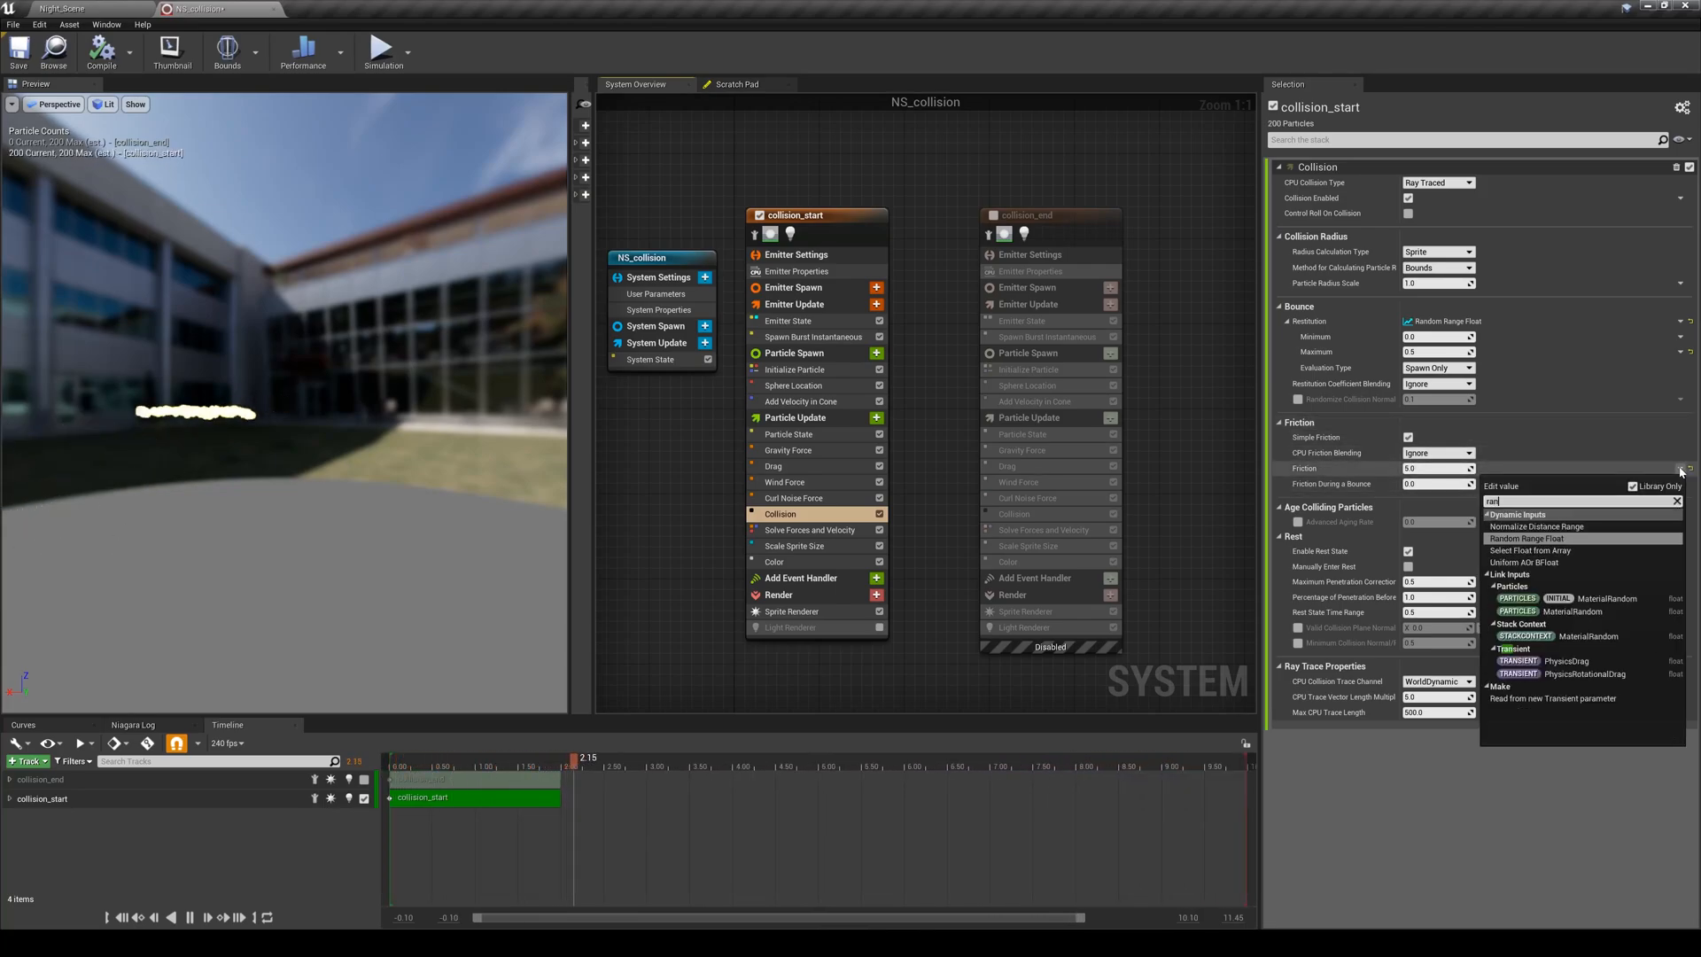
Set the Collision Friction input to Random Range Float
left_click(1532, 538)
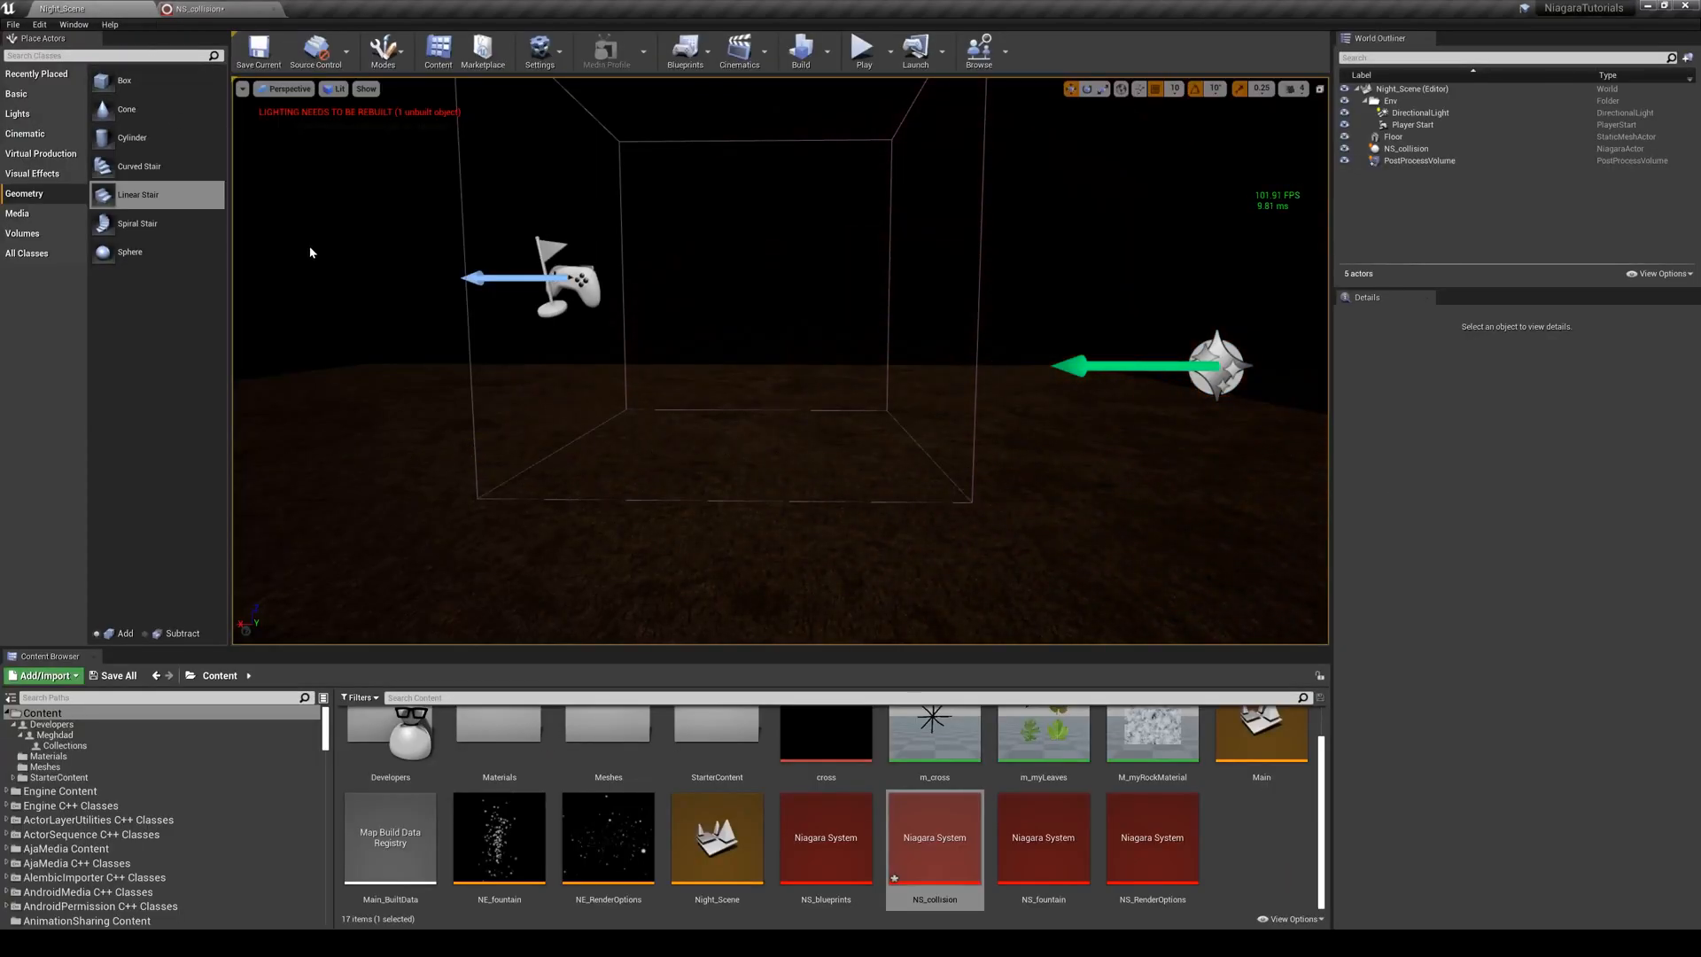
Refresh NS_collision to watch the sparks bounce across the Night_Scene floor
double_click(933, 835)
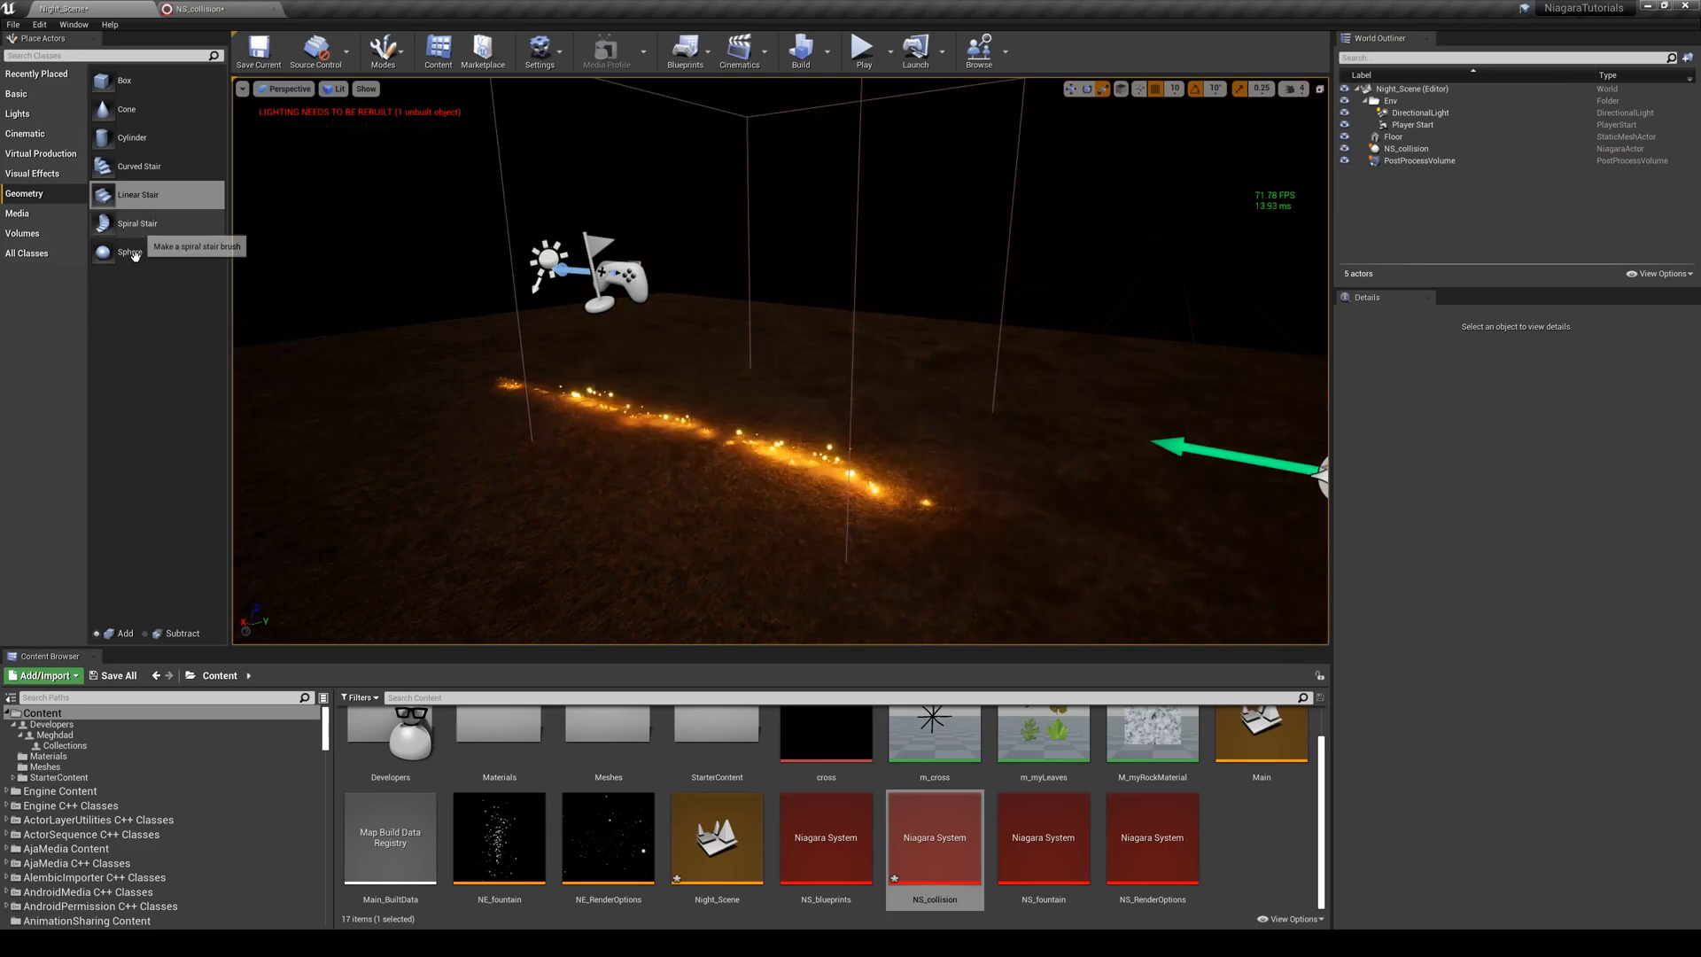
mouse_move(128, 81)
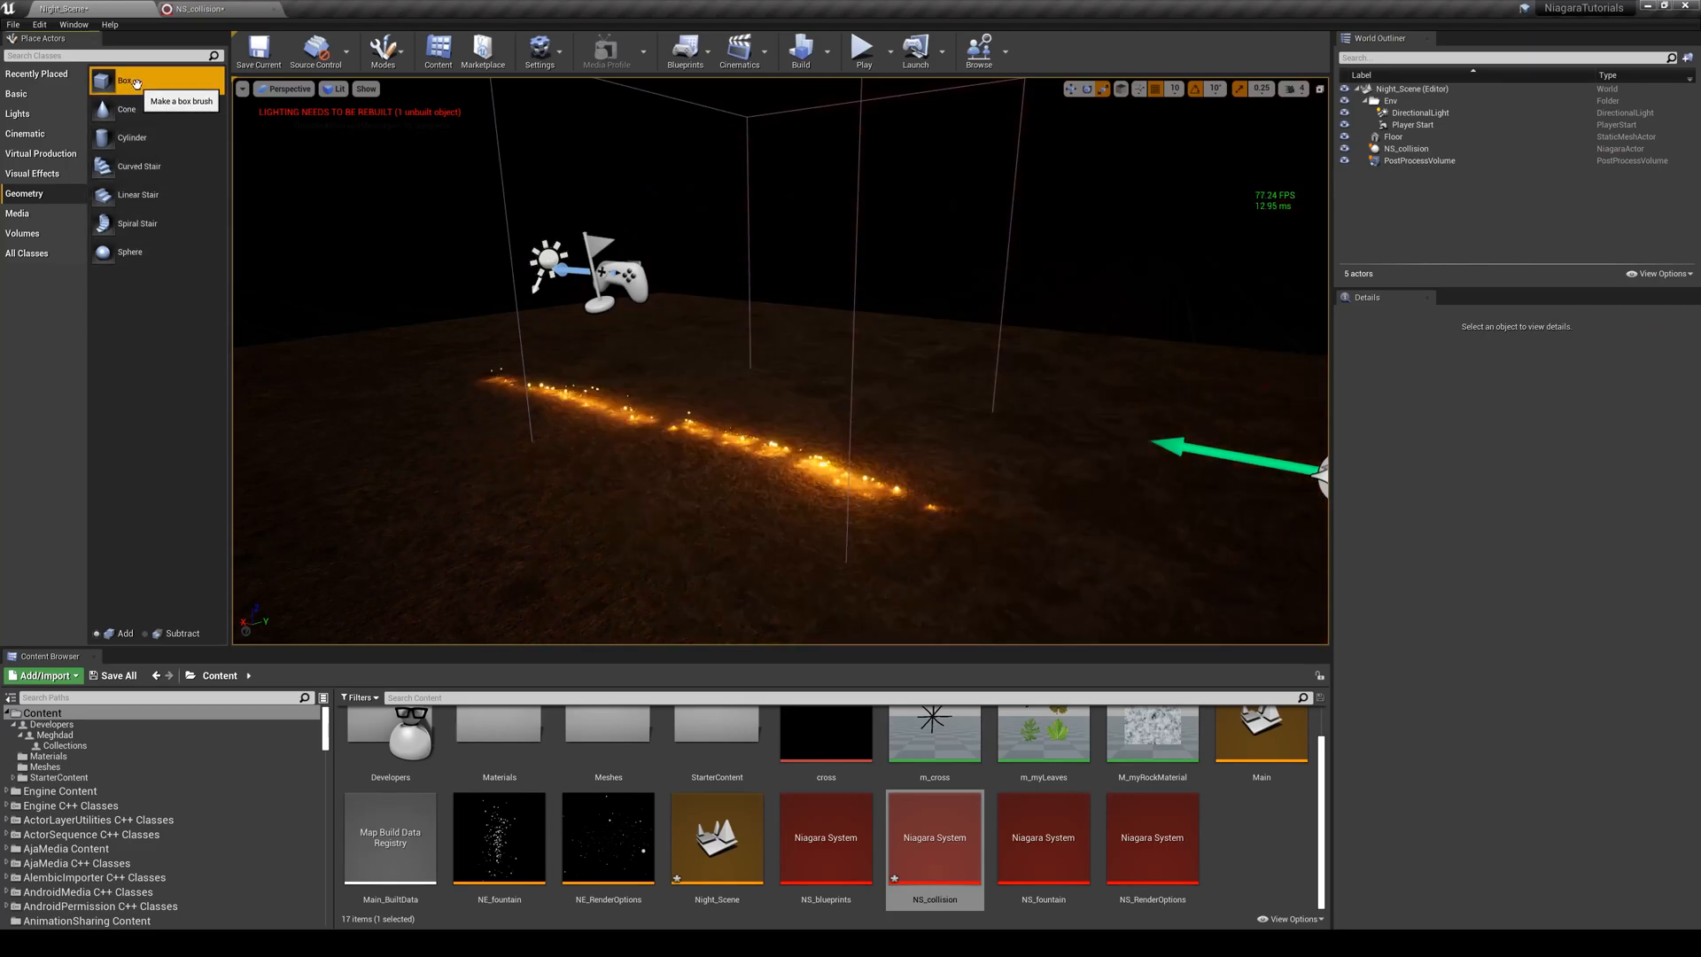
Select the Night_Scene PostProcessVolume to view its Lens Flares settings
left_click(125, 81)
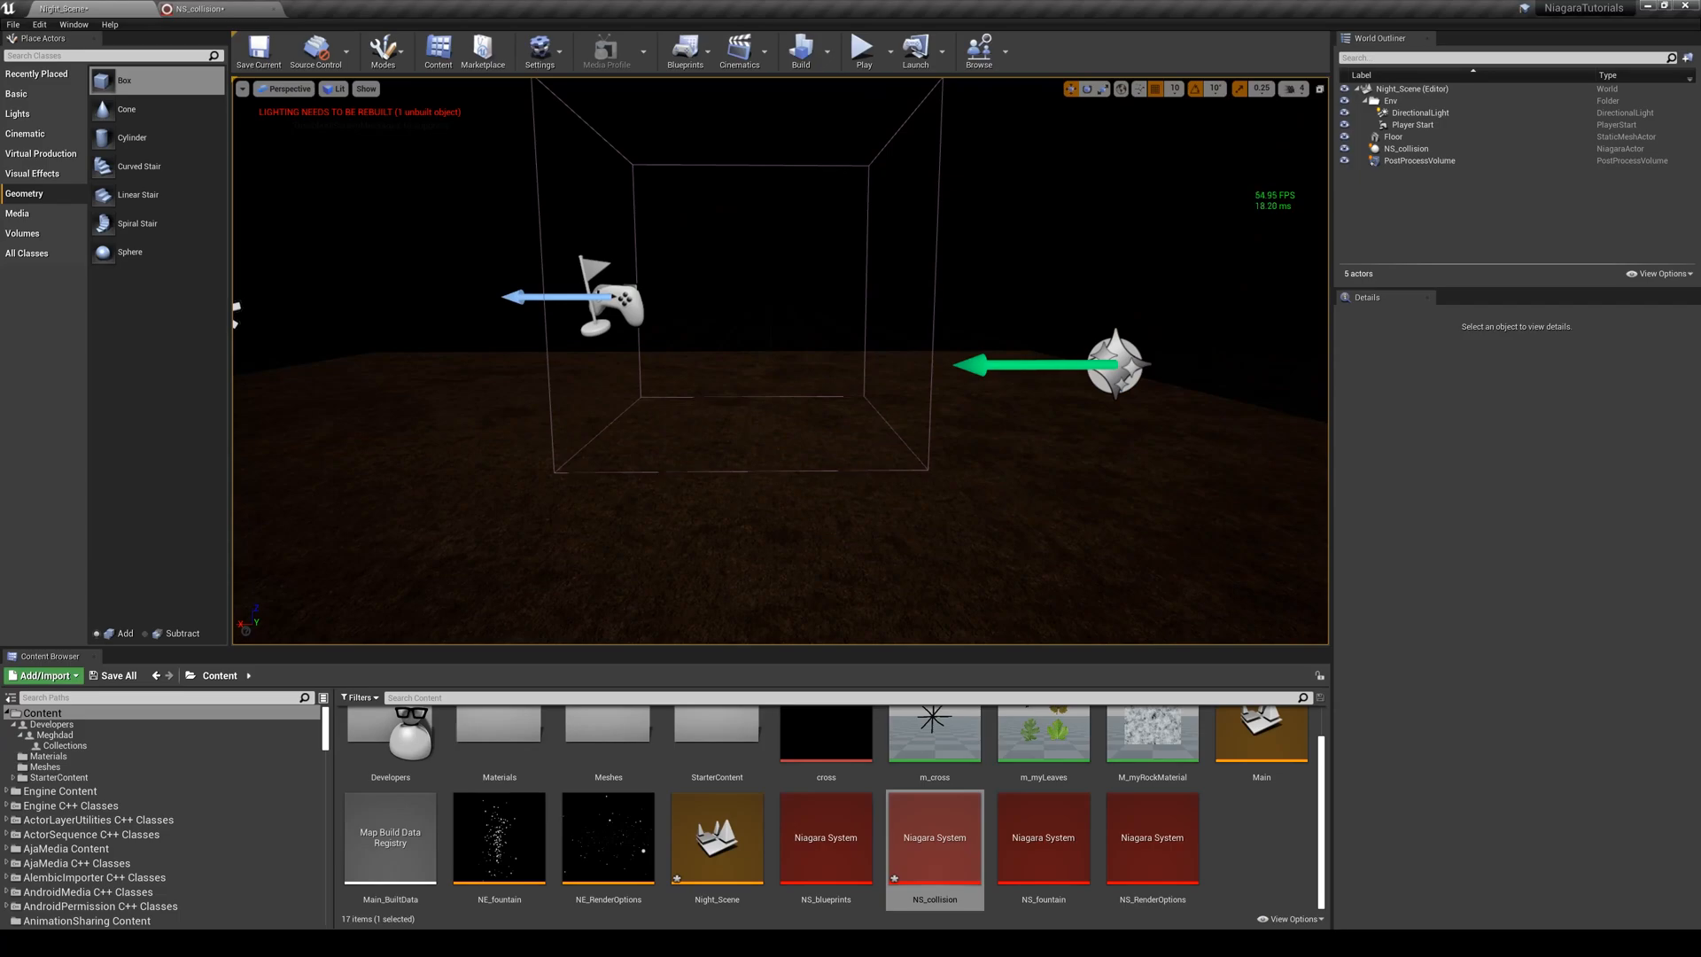
left_click(1418, 161)
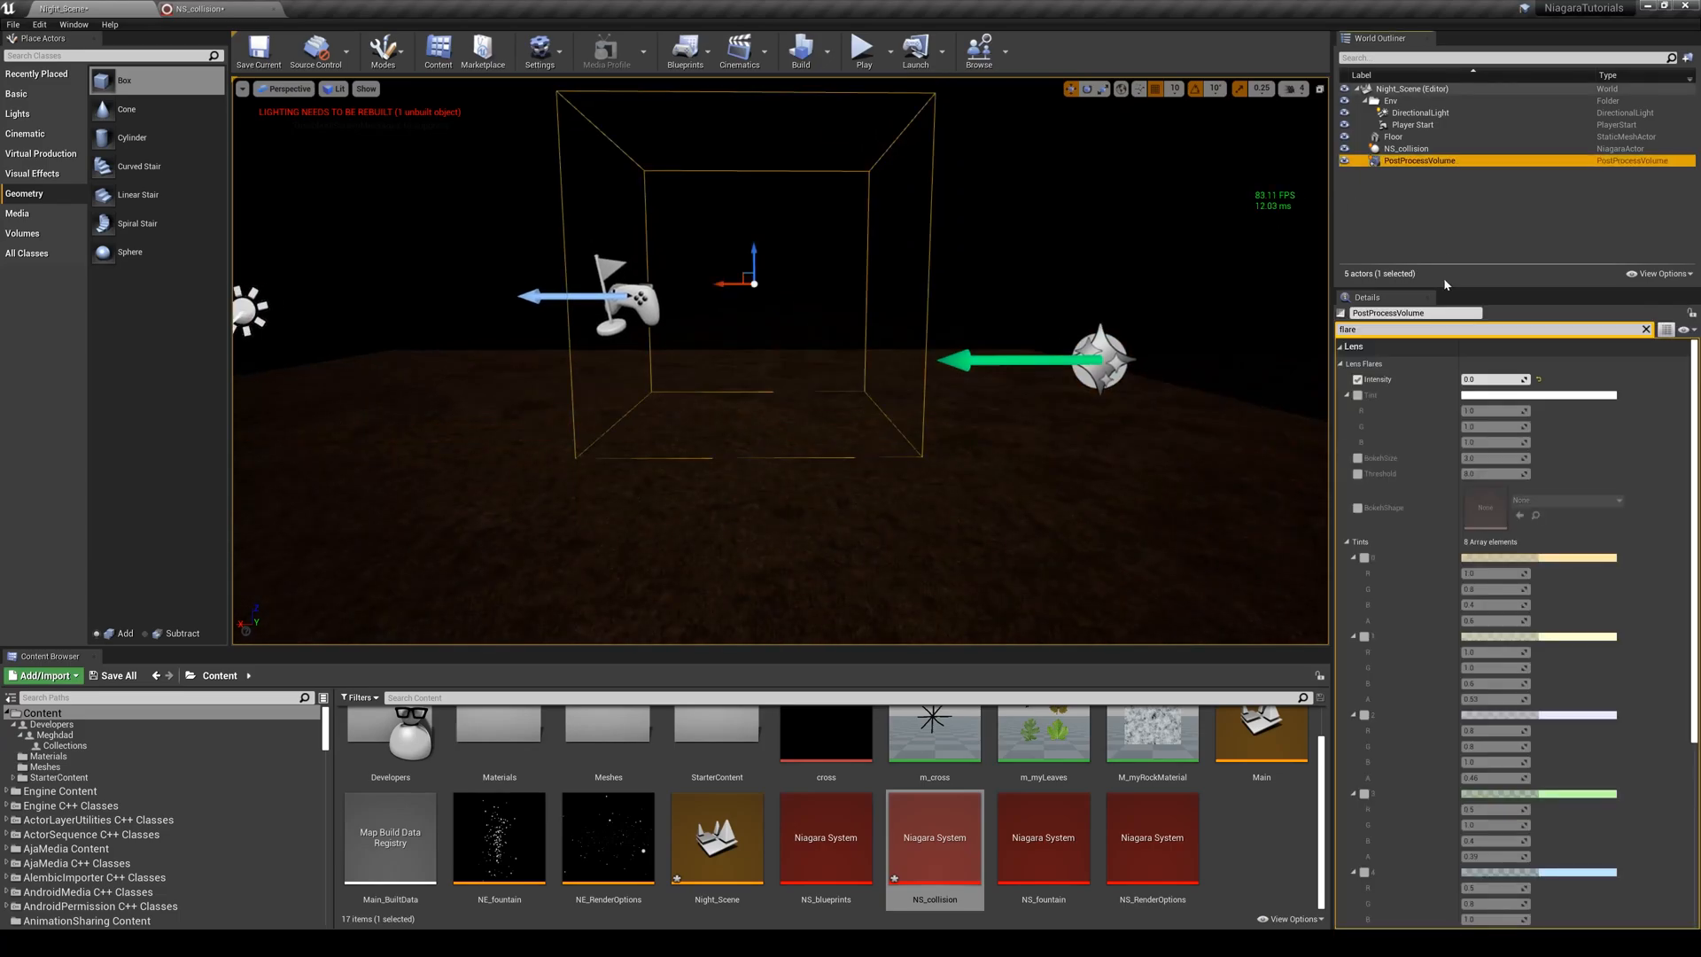